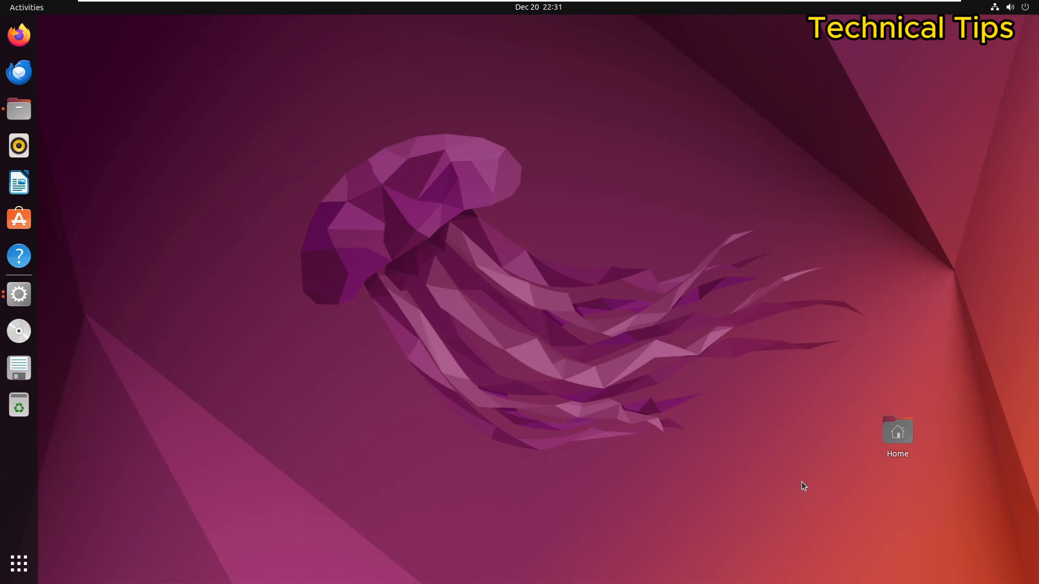
pyautogui.moveTo(19, 563)
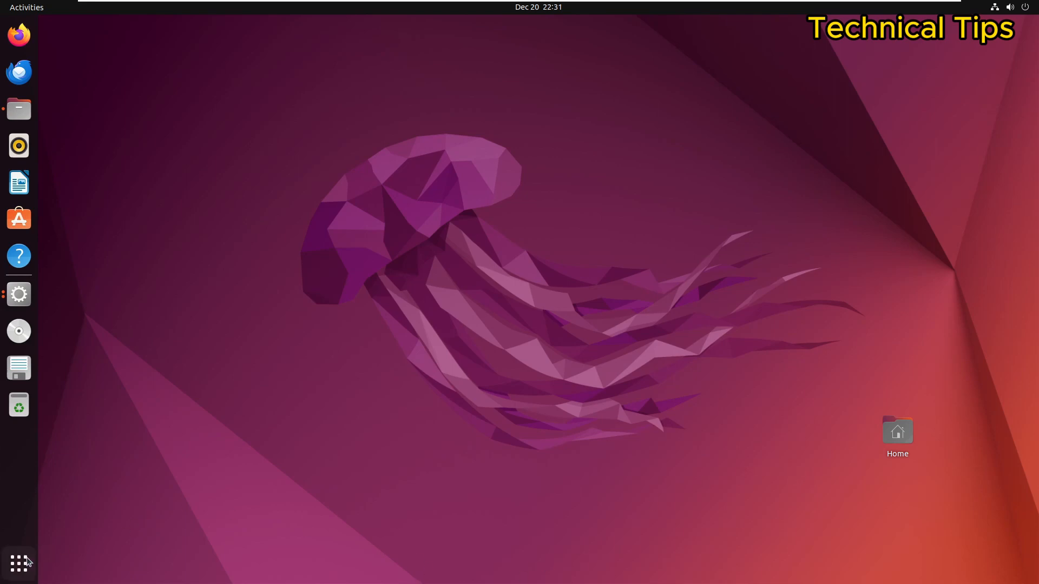
pyautogui.moveTo(18, 563)
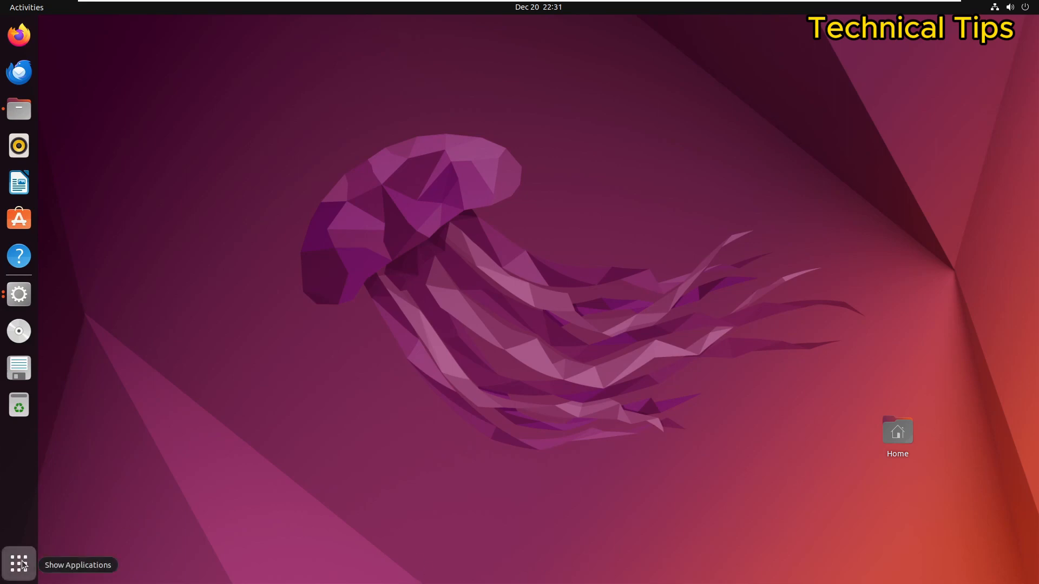
# Step: Launch Terminal from GNOME Shell's installed applications overview
pyautogui.click(18, 565)
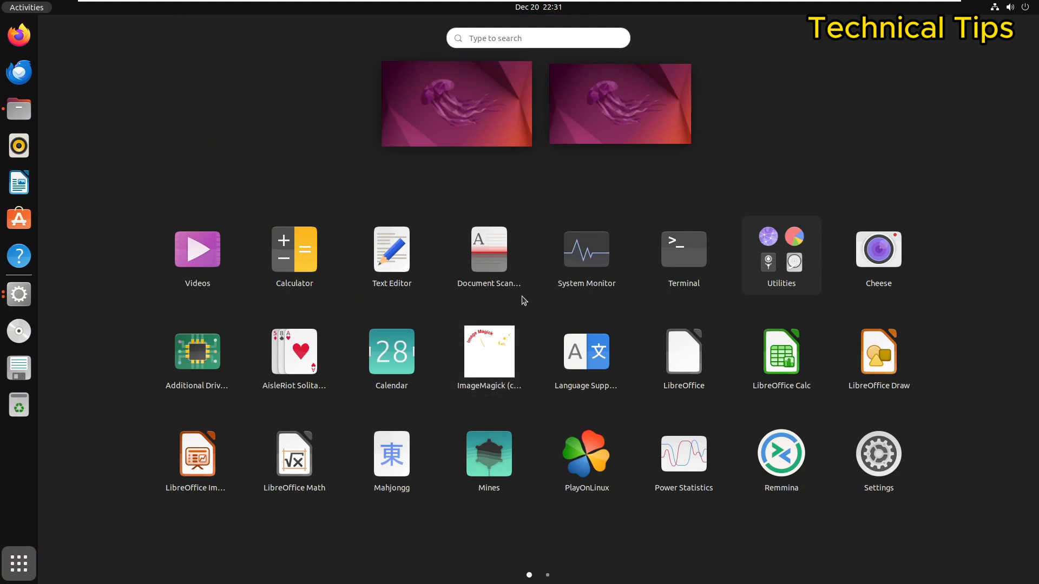
pyautogui.click(683, 249)
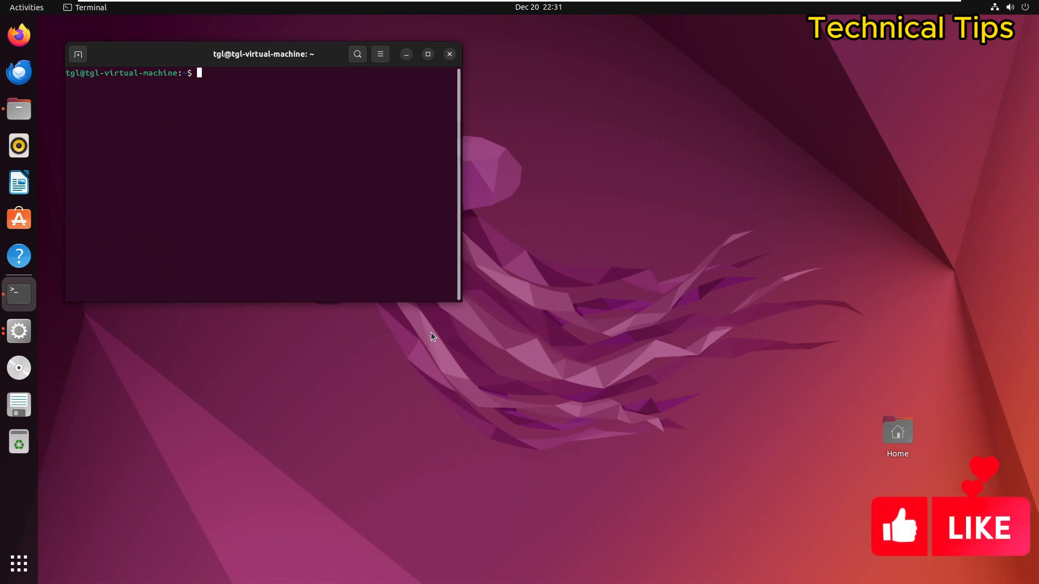
# Step: Run 'sudo apt update' so apt reports 5 upgradable packages, then begin the next sudo command
pyautogui.write('su')
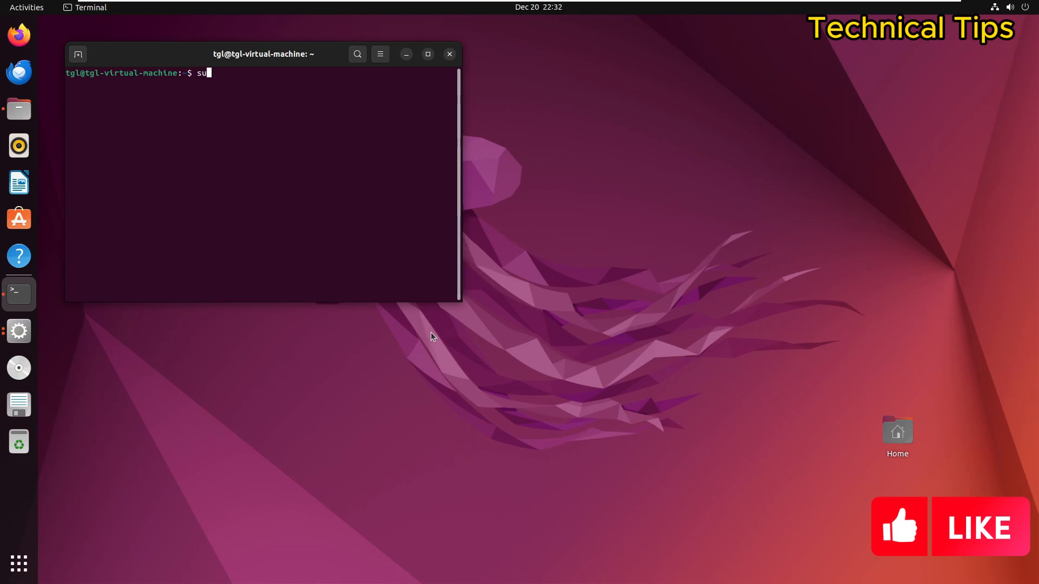
pyautogui.write('do apt')
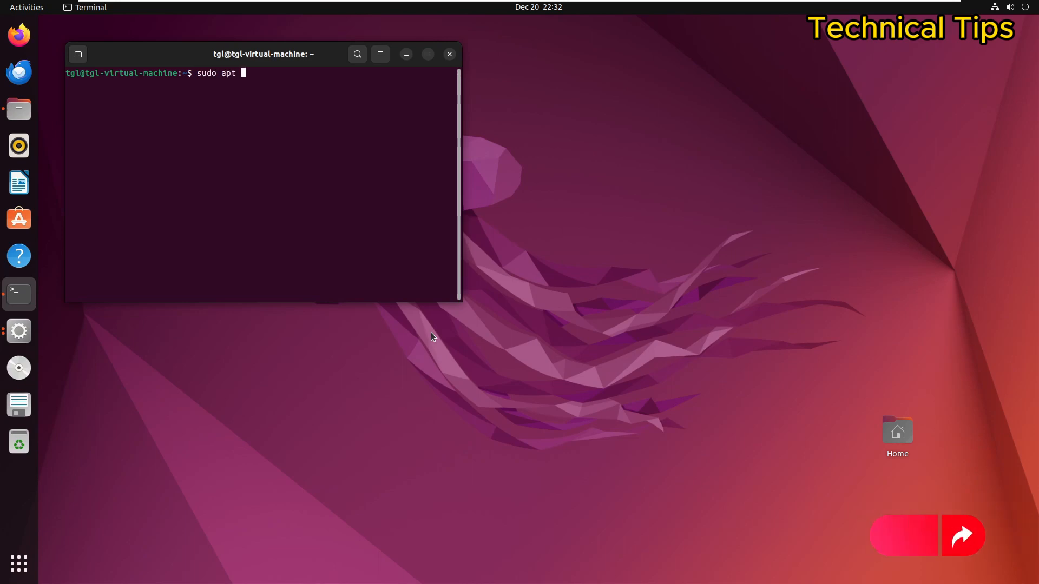
pyautogui.write('update')
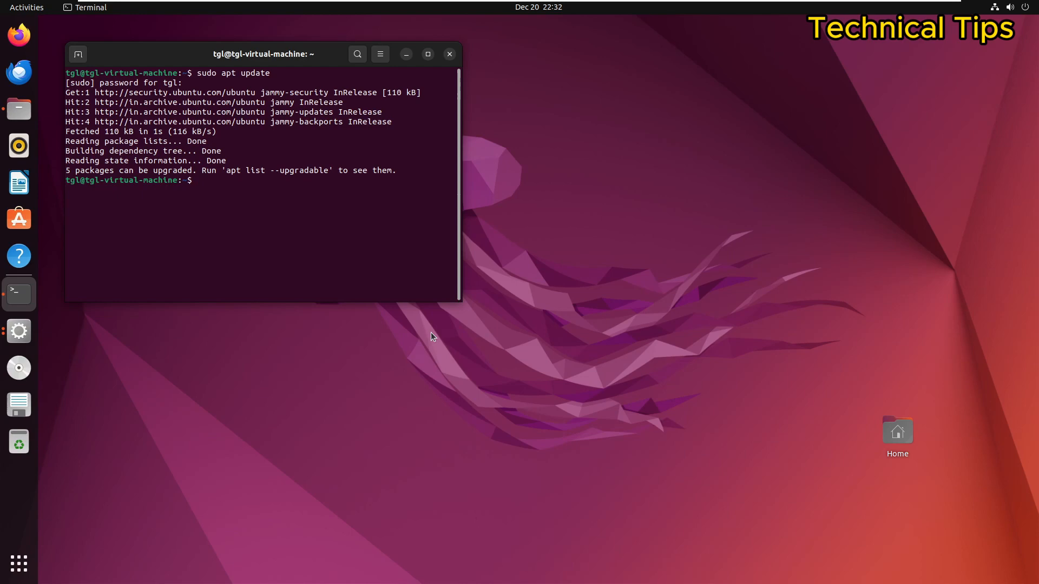
pyautogui.write('sudo')
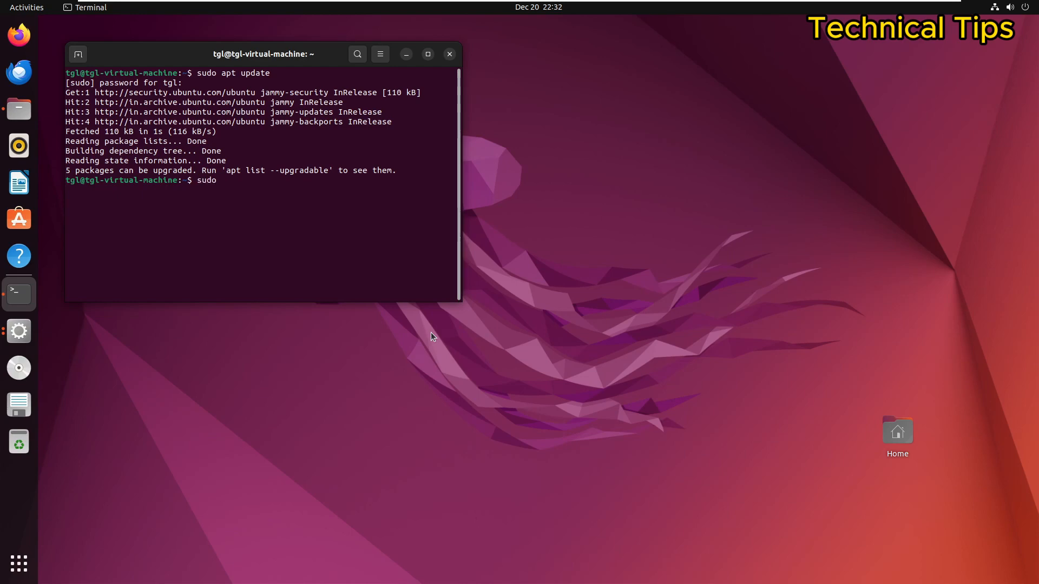
# Step: Run 'sudo apt install playonlinux', which reports version 4.3.4-2 already installed
pyautogui.write('apt in')
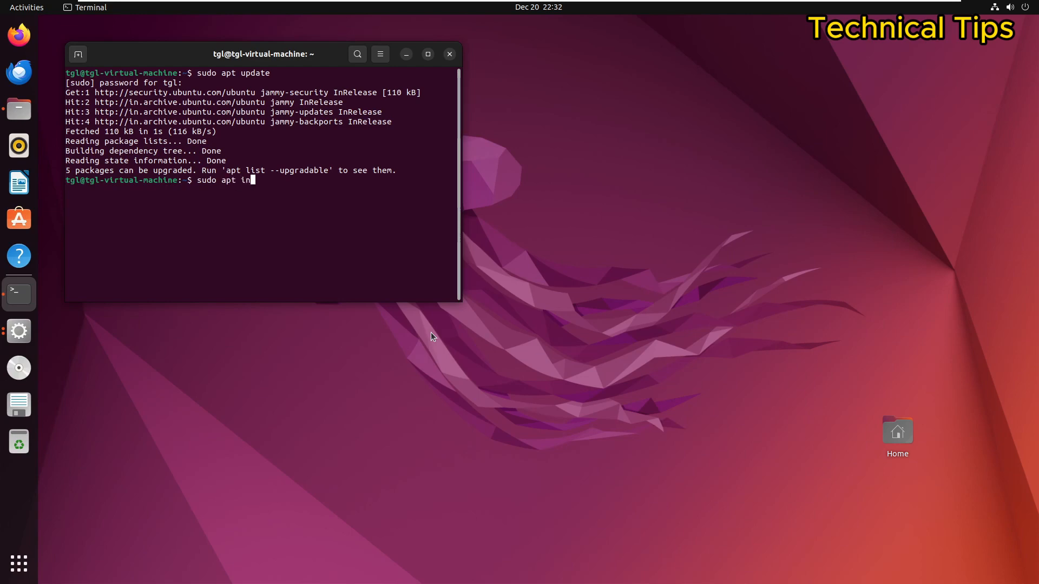
pyautogui.write('stall p')
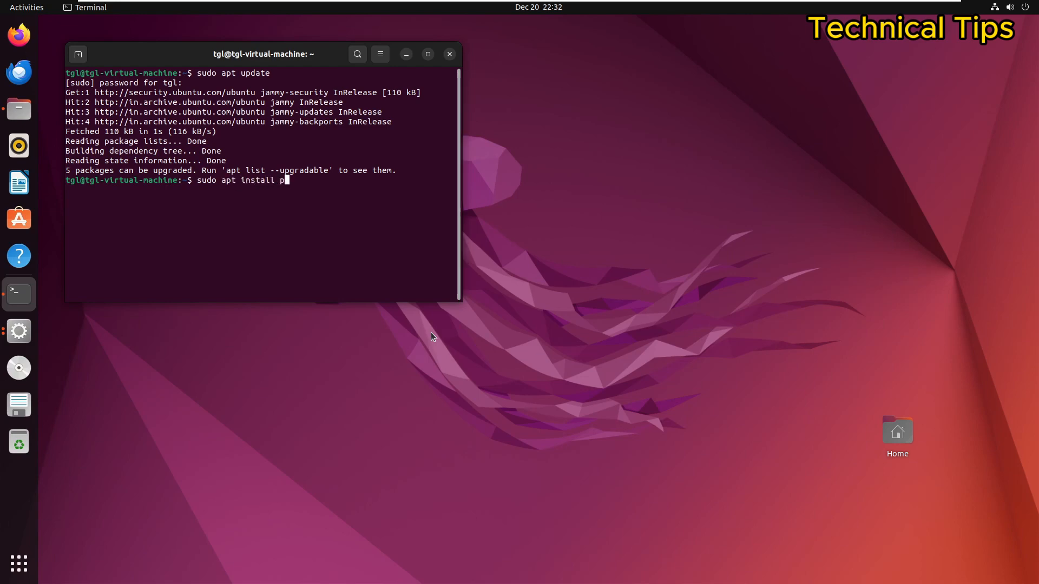
pyautogui.write('layon')
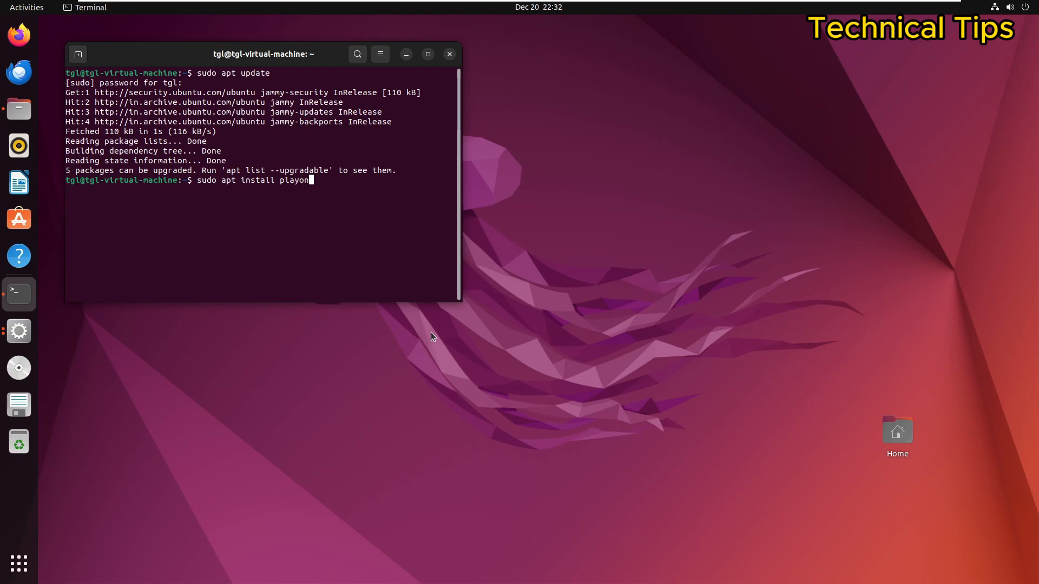
pyautogui.write('linux')
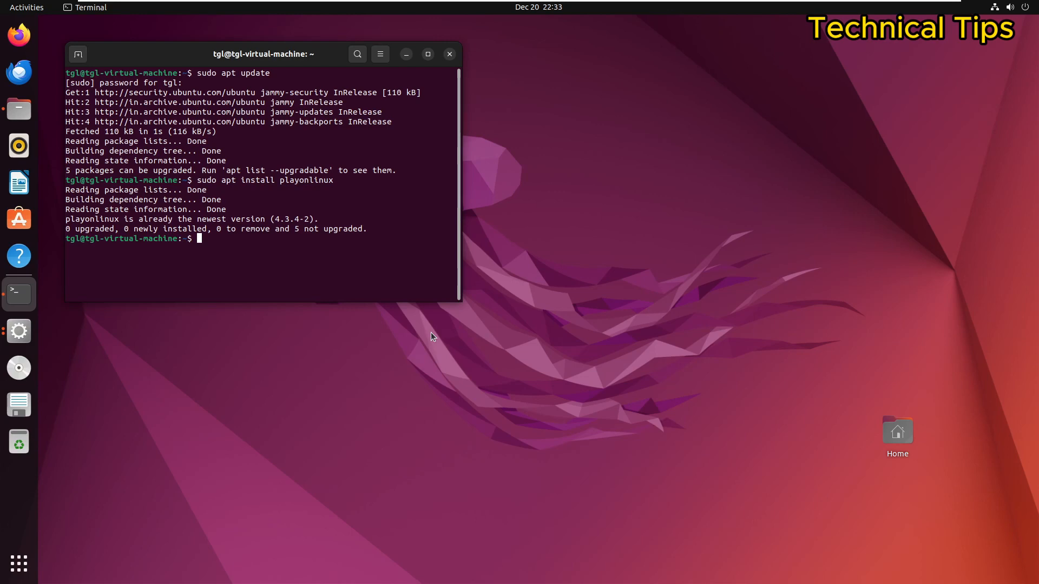
pyautogui.moveTo(447, 73)
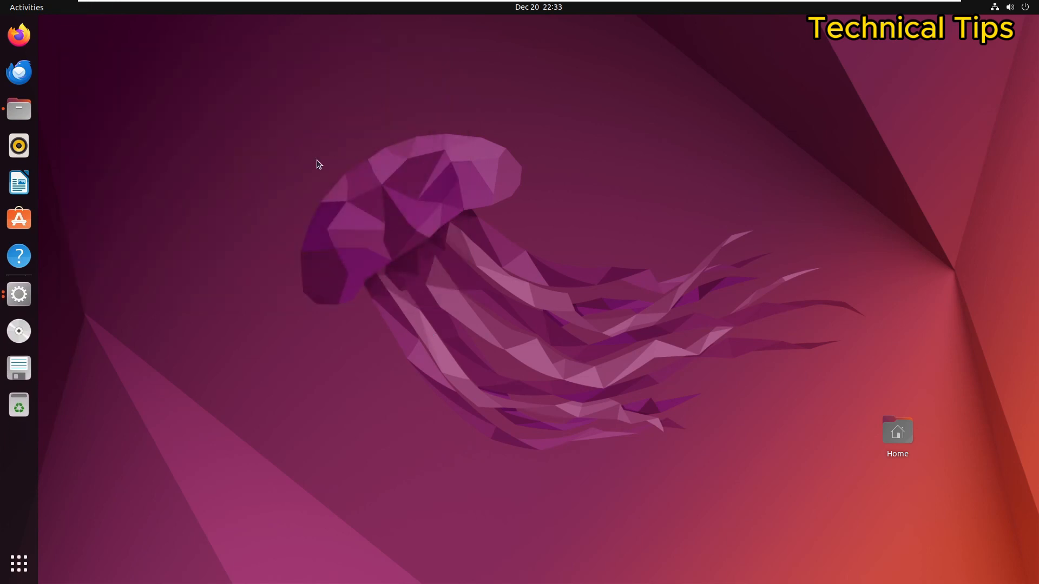
pyautogui.moveTo(18, 564)
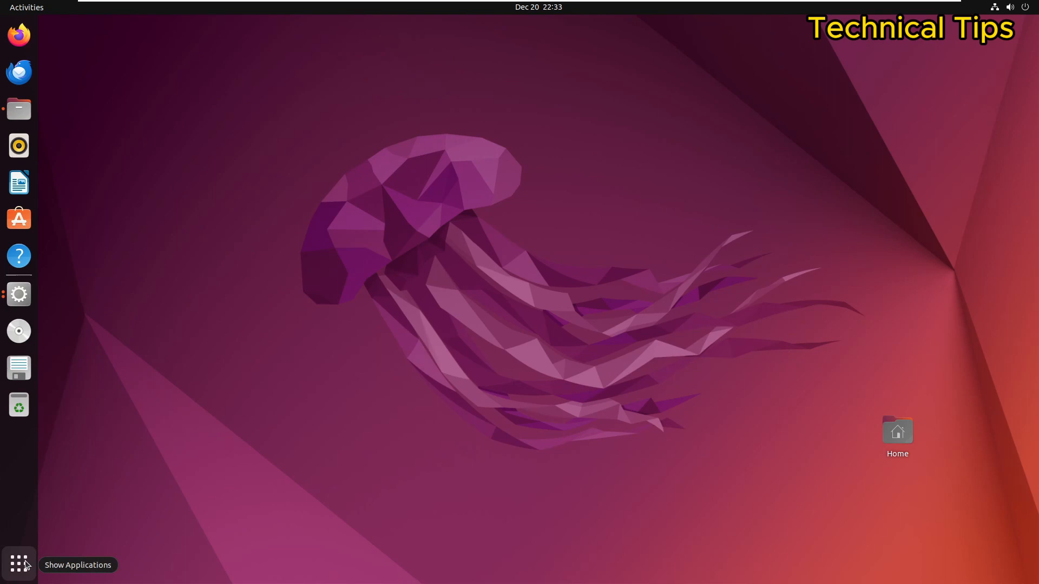
# Step: Show GNOME Shell's installed applications, with PlayOnLinux listed among them
pyautogui.click(18, 564)
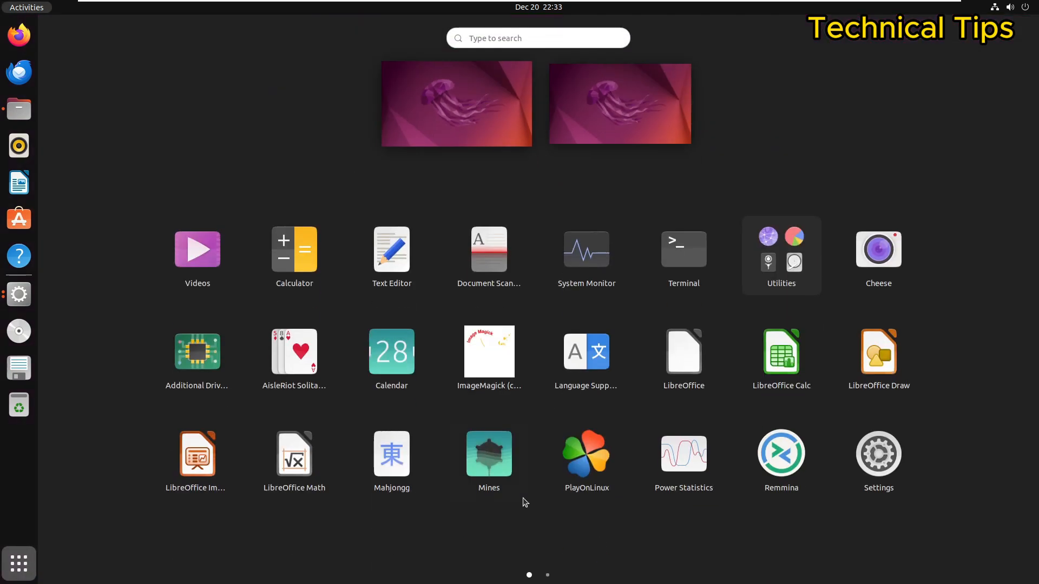
pyautogui.moveTo(585, 456)
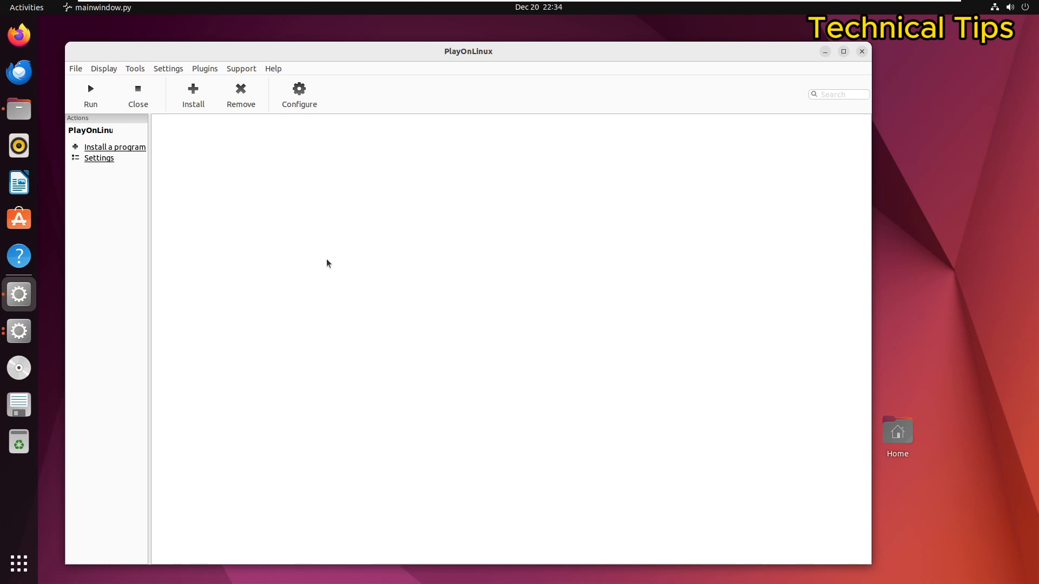
pyautogui.moveTo(318, 249)
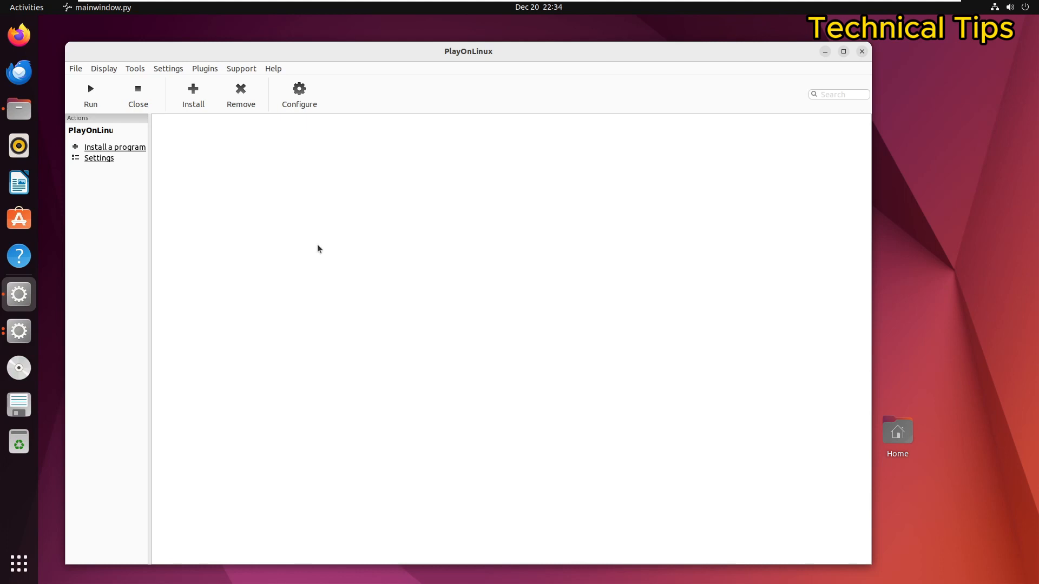
pyautogui.moveTo(491, 82)
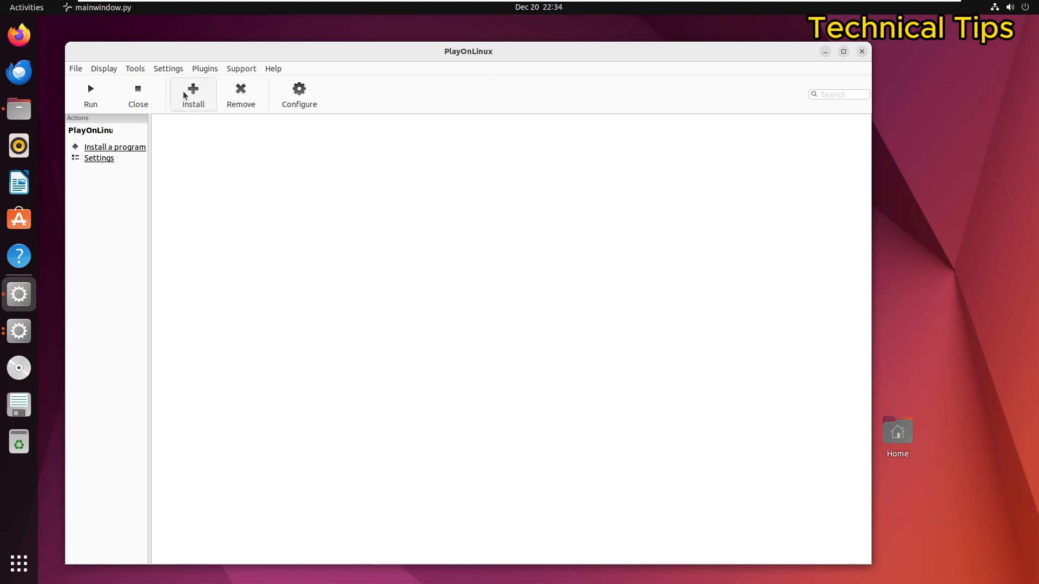
# Step: Bring up PlayOnLinux's catalogue of installable programs
pyautogui.click(193, 94)
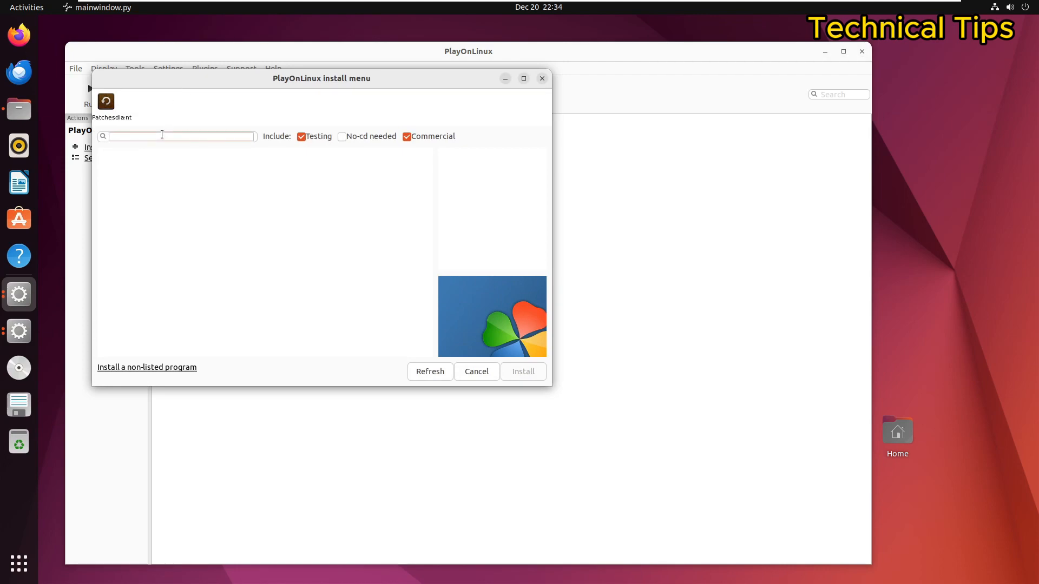
# Step: Search 'googl', start installing Google Drive Sync Enterprise and accept its testing warning
pyautogui.write('googl')
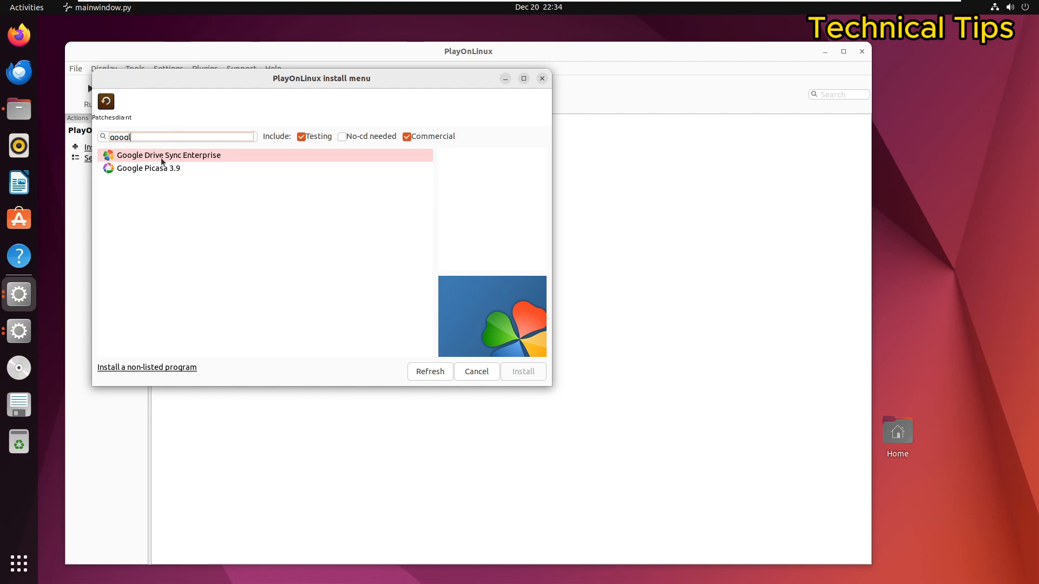
pyautogui.click(169, 154)
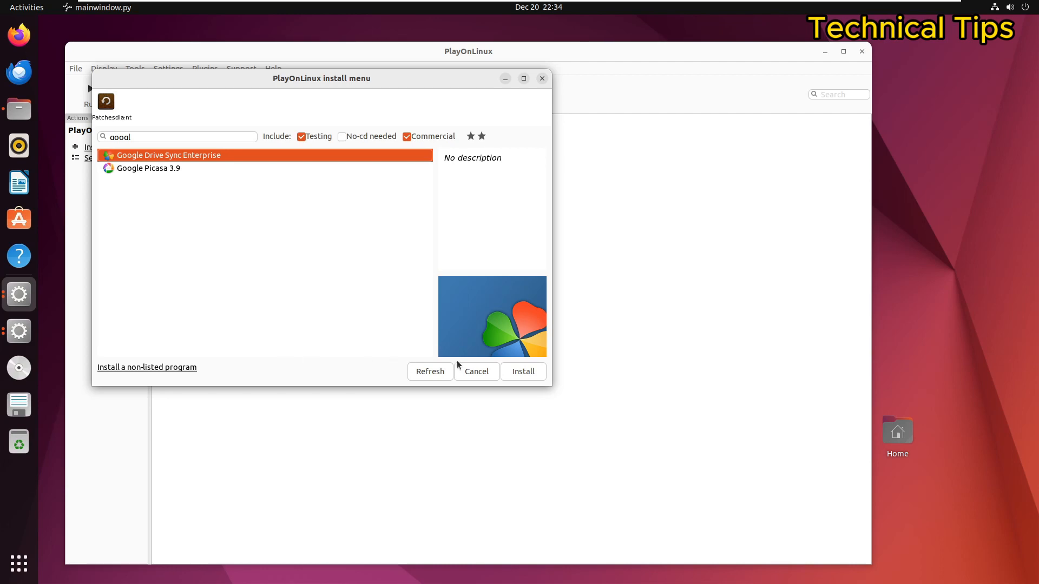
pyautogui.click(522, 371)
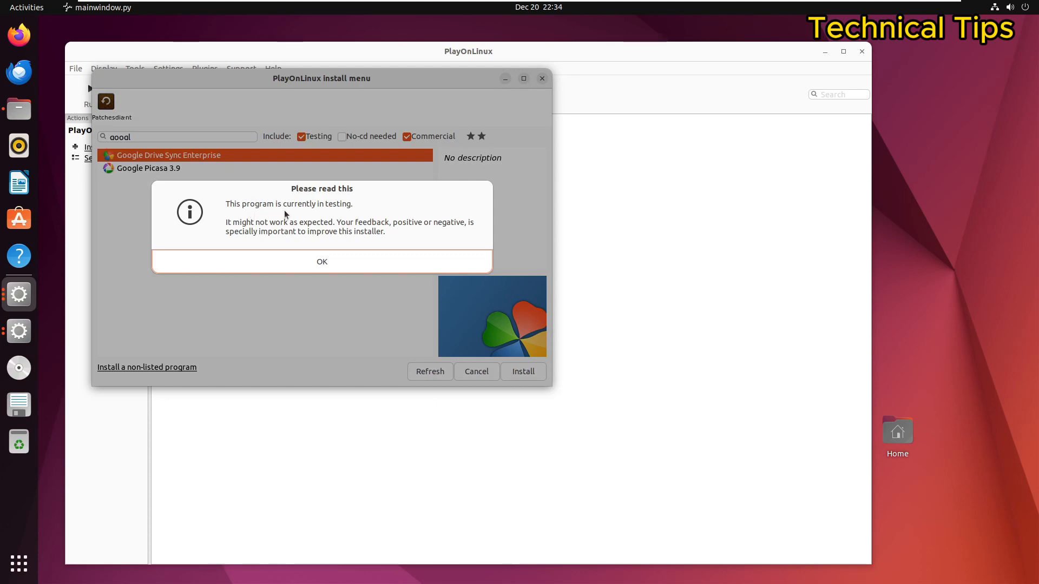
pyautogui.moveTo(332, 221)
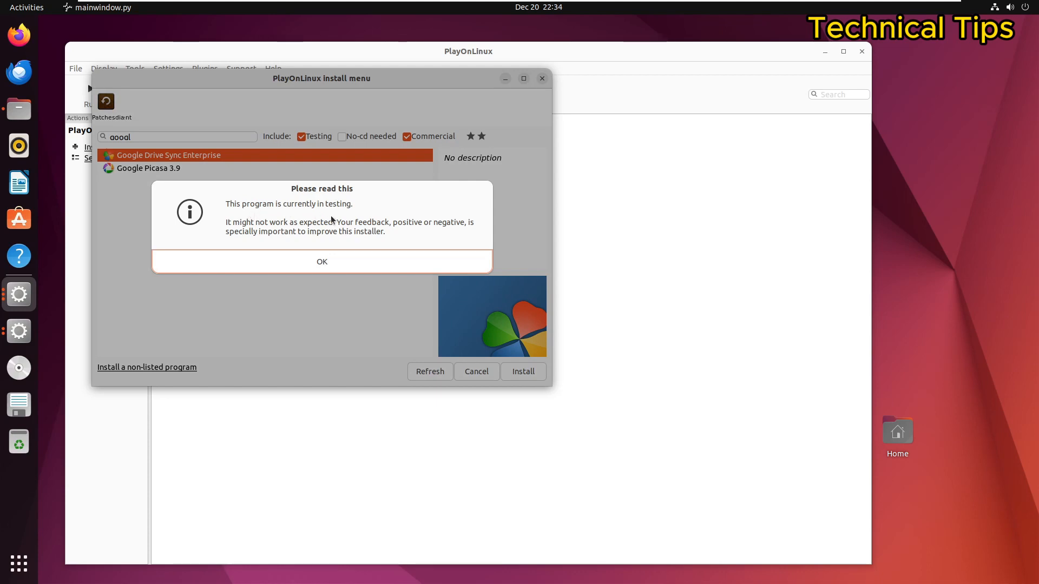
pyautogui.click(321, 261)
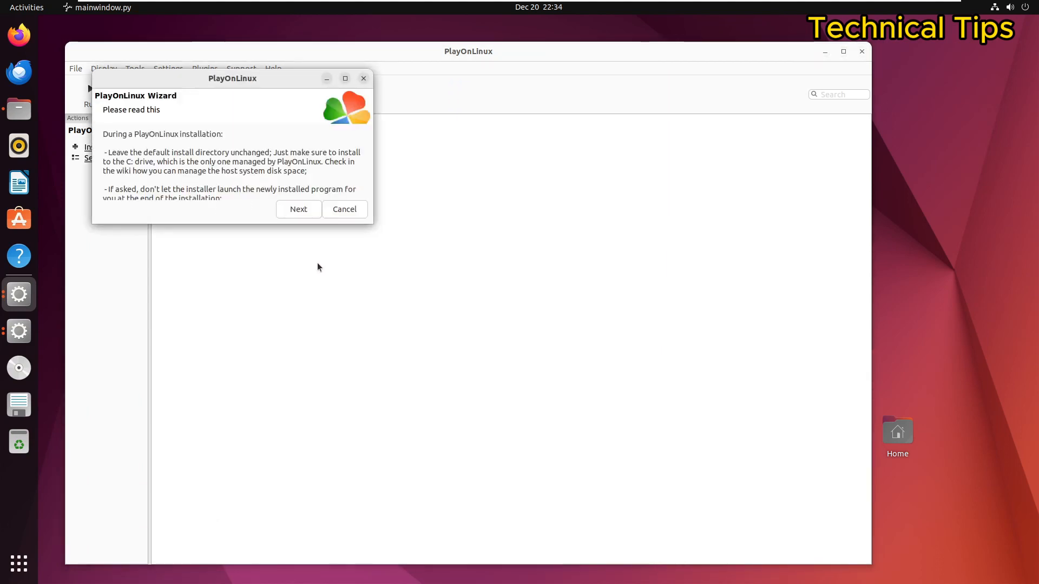
pyautogui.moveTo(306, 244)
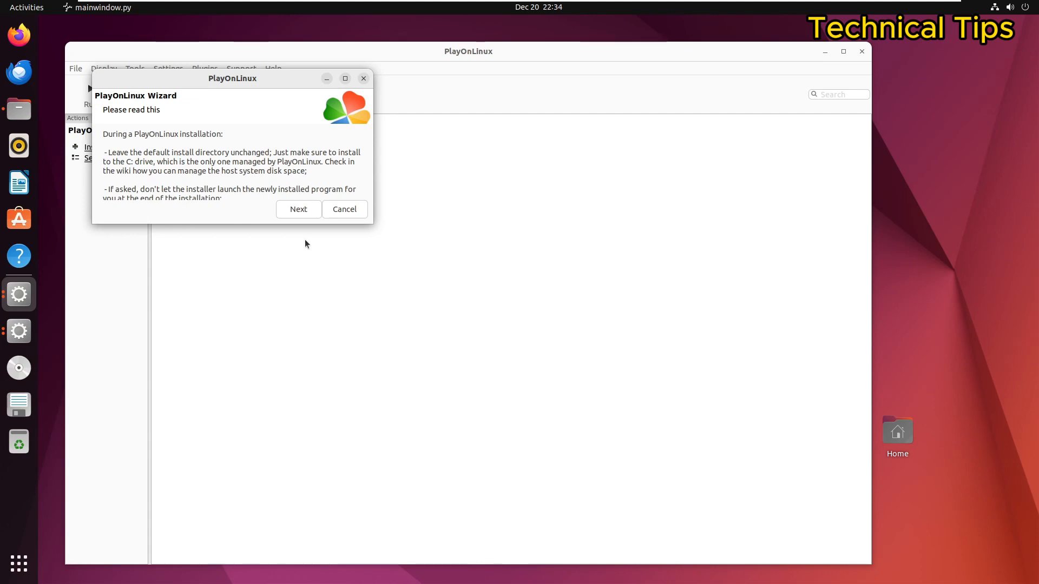
pyautogui.moveTo(256, 217)
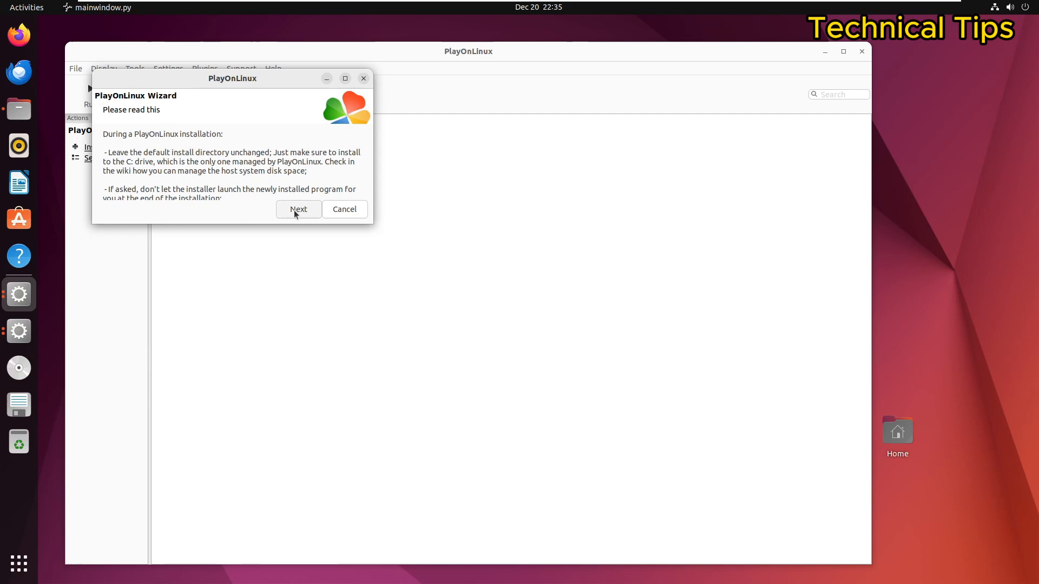
# Step: Turn off future reminders of the read-me notice and continue past it
pyautogui.click(344, 78)
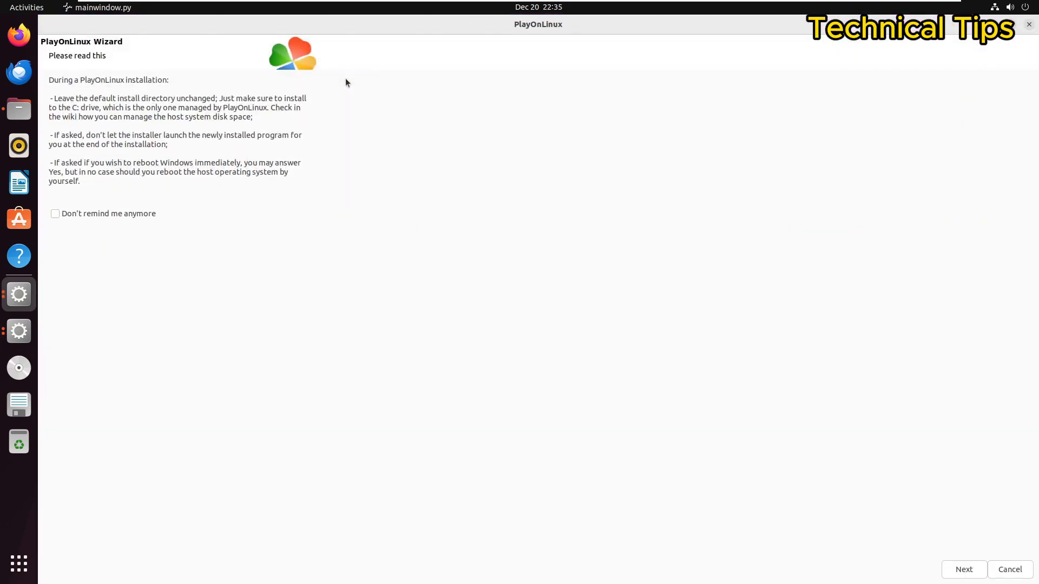
pyautogui.moveTo(150, 258)
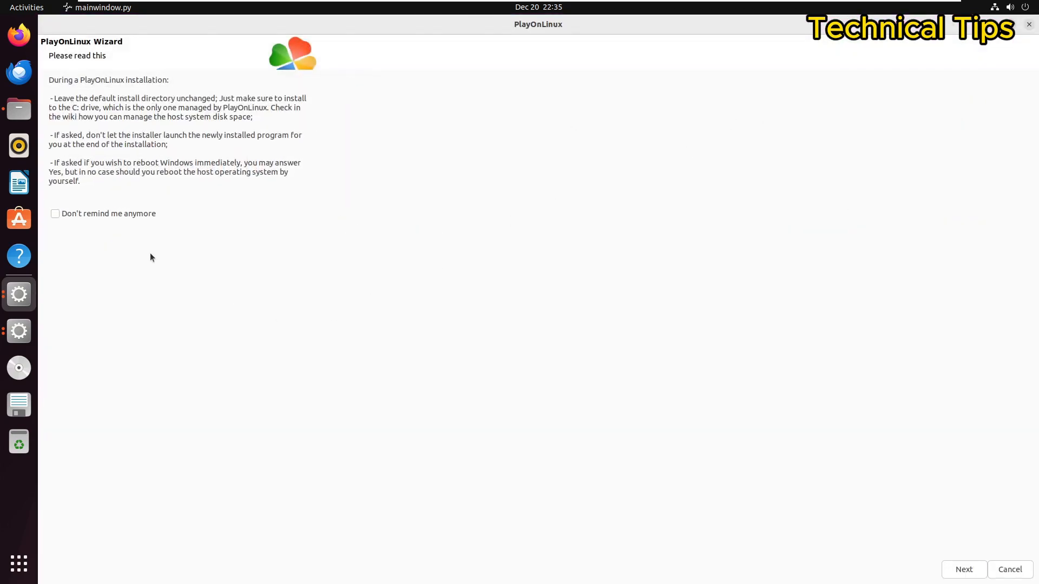
pyautogui.click(56, 214)
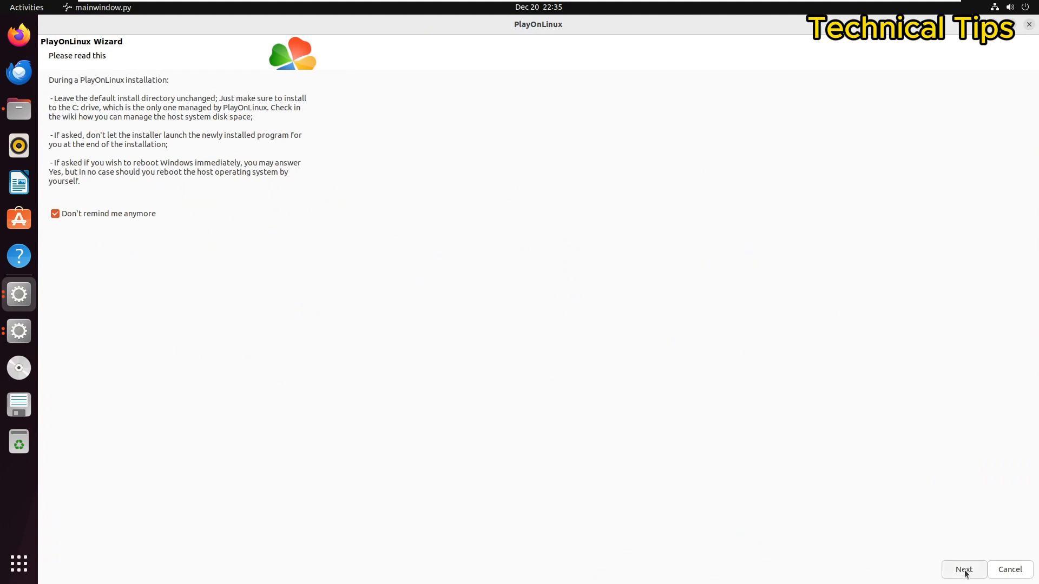
pyautogui.click(963, 569)
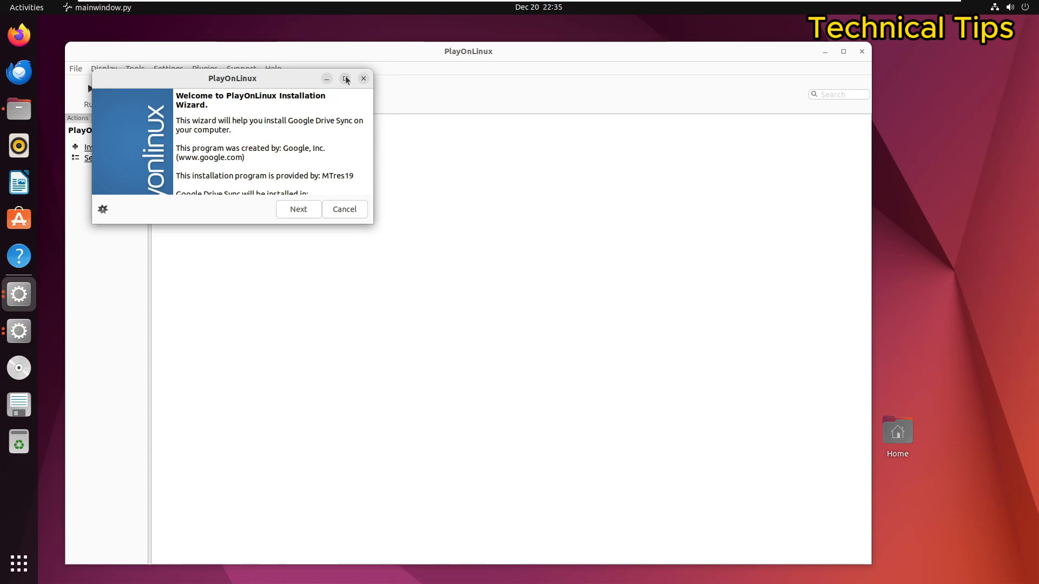
# Step: Continue past the Google Drive Sync welcome page and the native-client warning
pyautogui.click(345, 78)
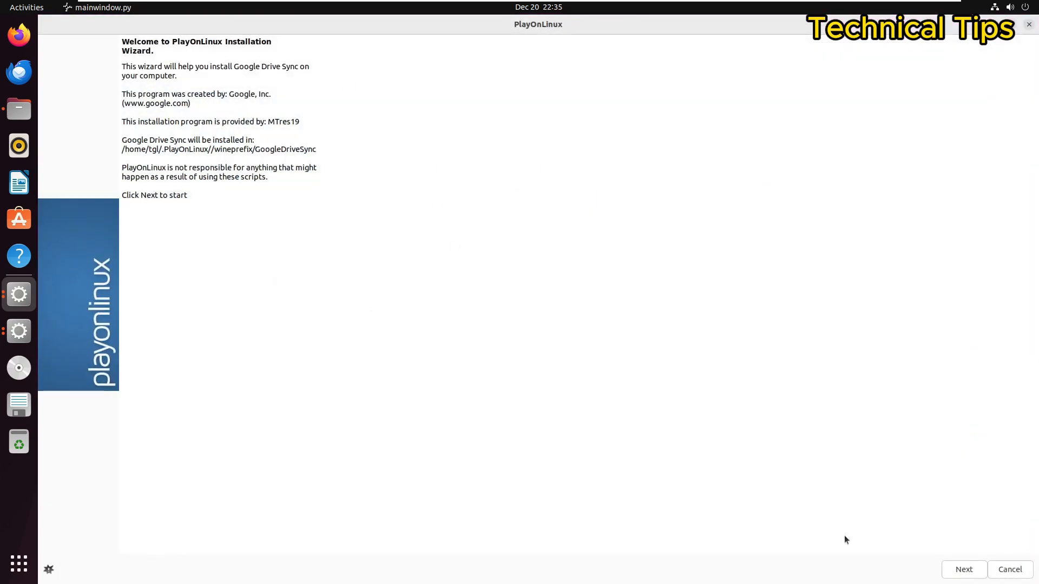
pyautogui.click(963, 569)
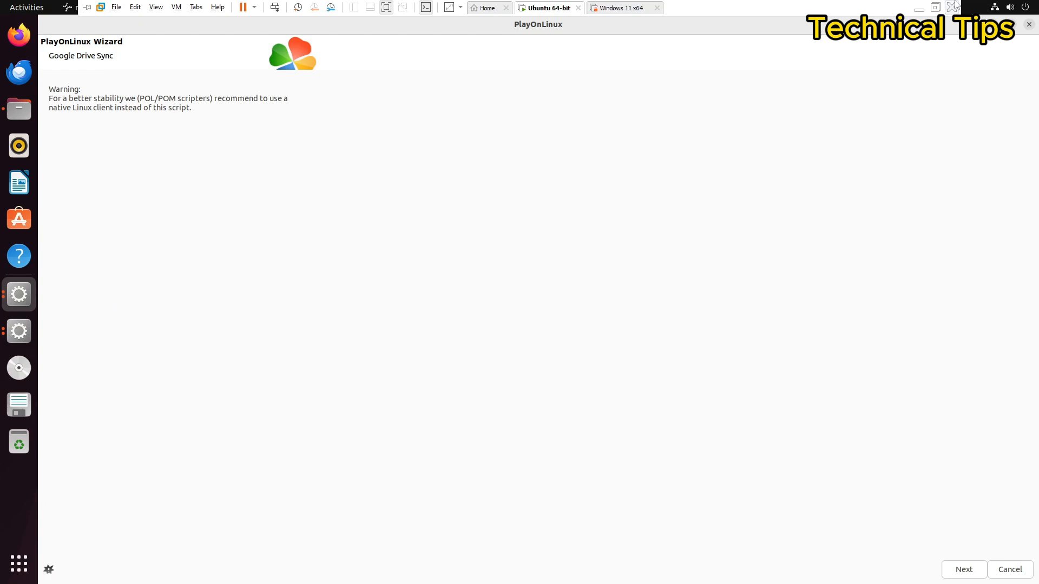
pyautogui.moveTo(850, 438)
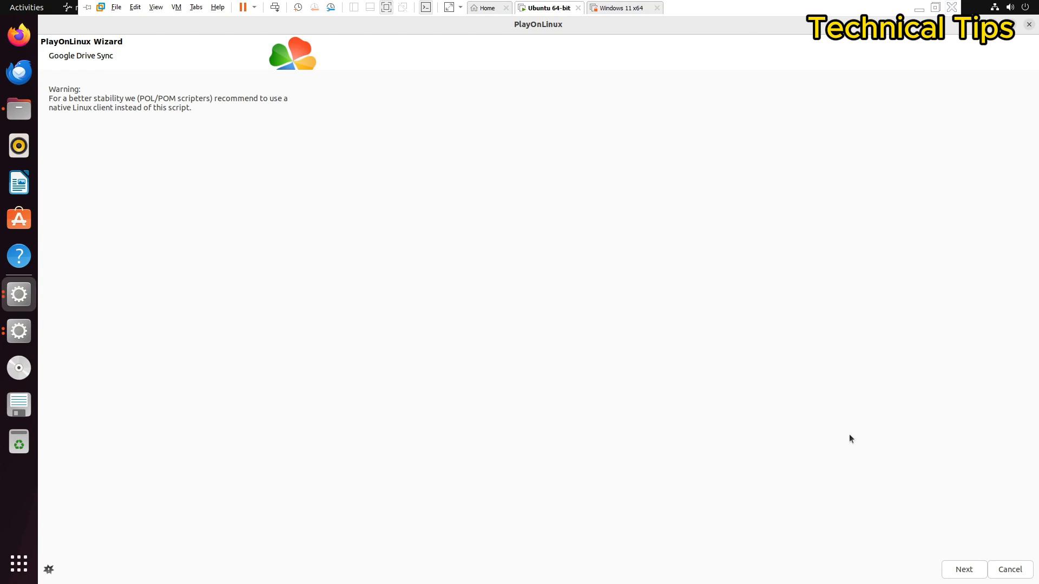
pyautogui.click(963, 570)
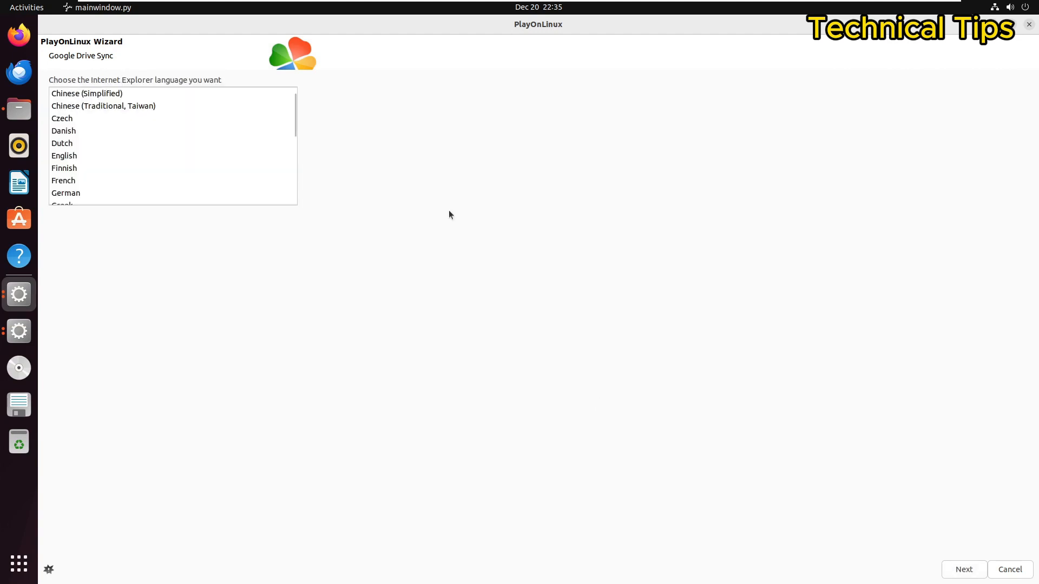
# Step: Choose English for Internet Explorer and finish, adding Google Drive Sync to the library
pyautogui.click(64, 156)
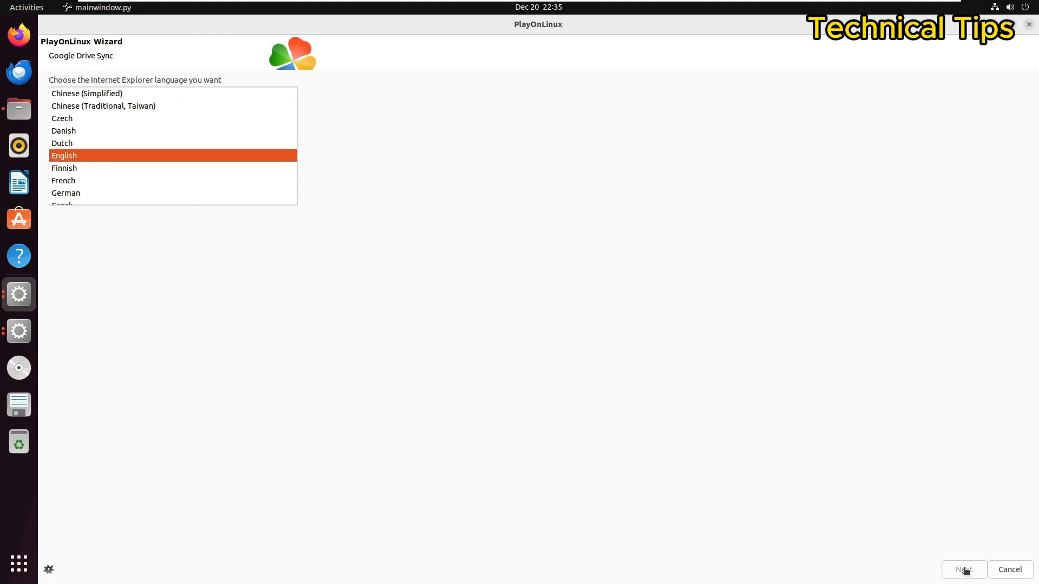
pyautogui.click(964, 569)
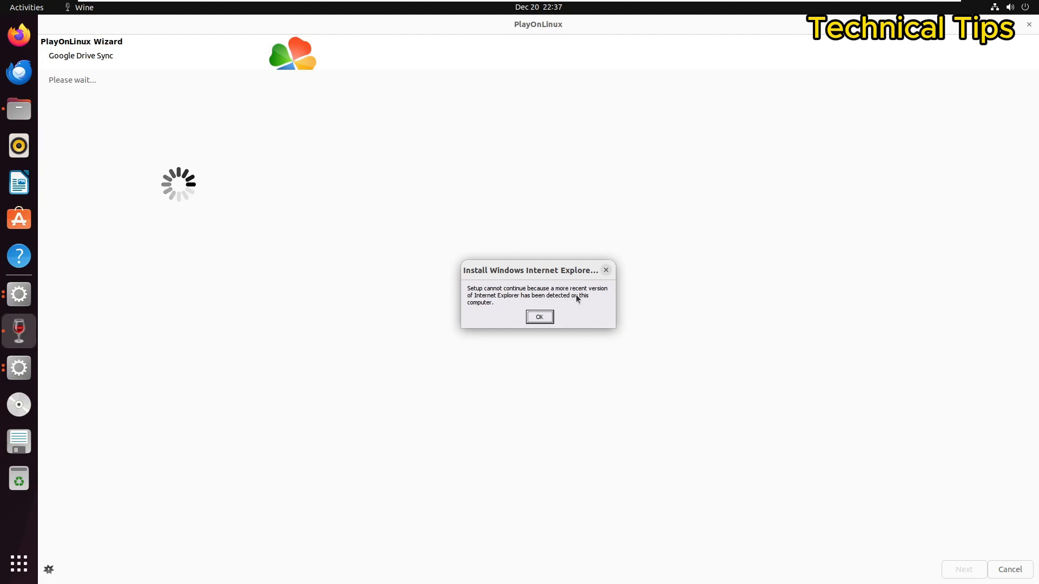
pyautogui.click(539, 317)
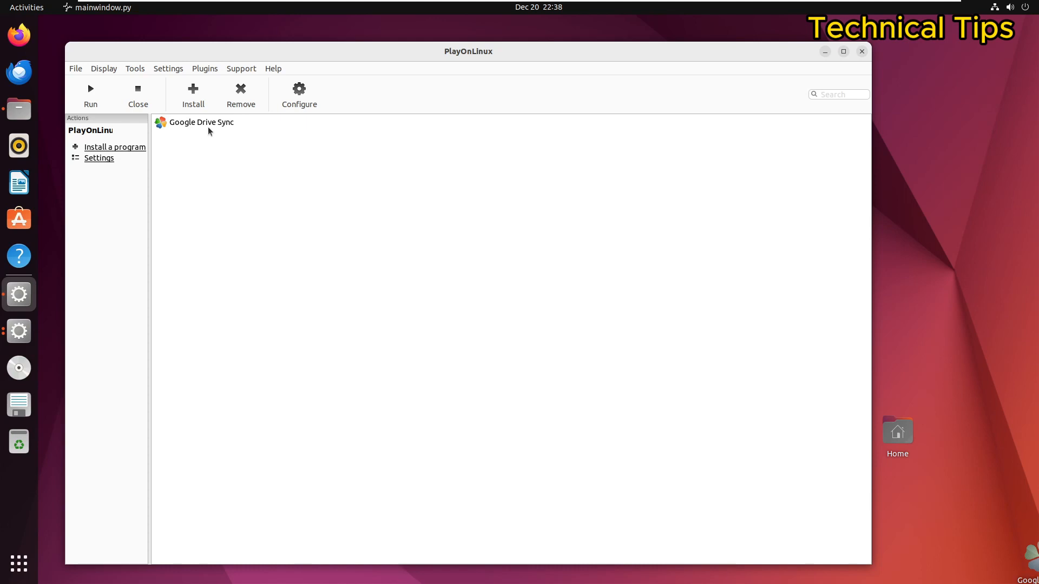
# Step: Search the catalogue for 'inter' and start installing Internet Explorer 8
pyautogui.click(193, 93)
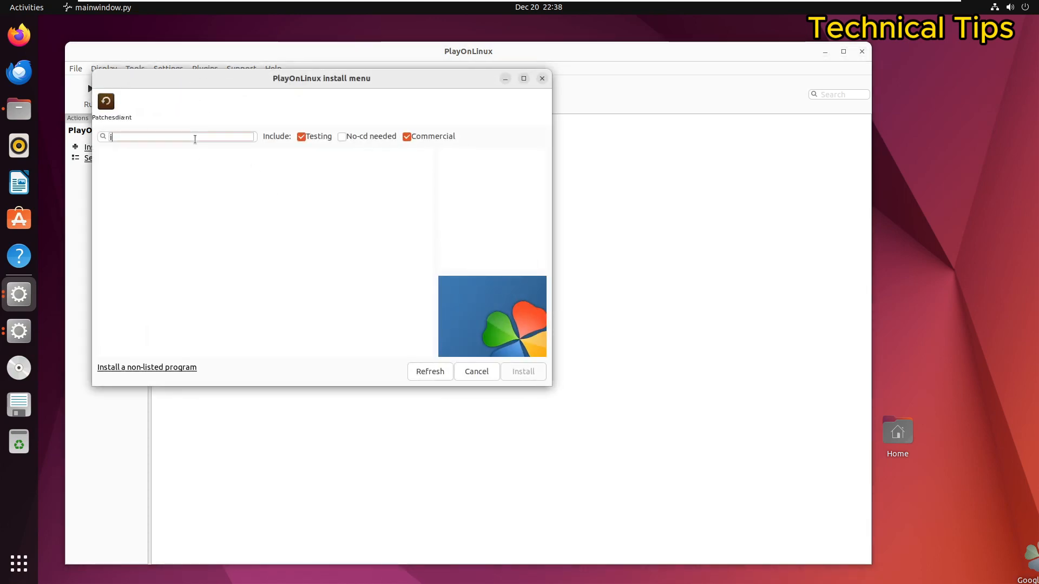
pyautogui.write('nter')
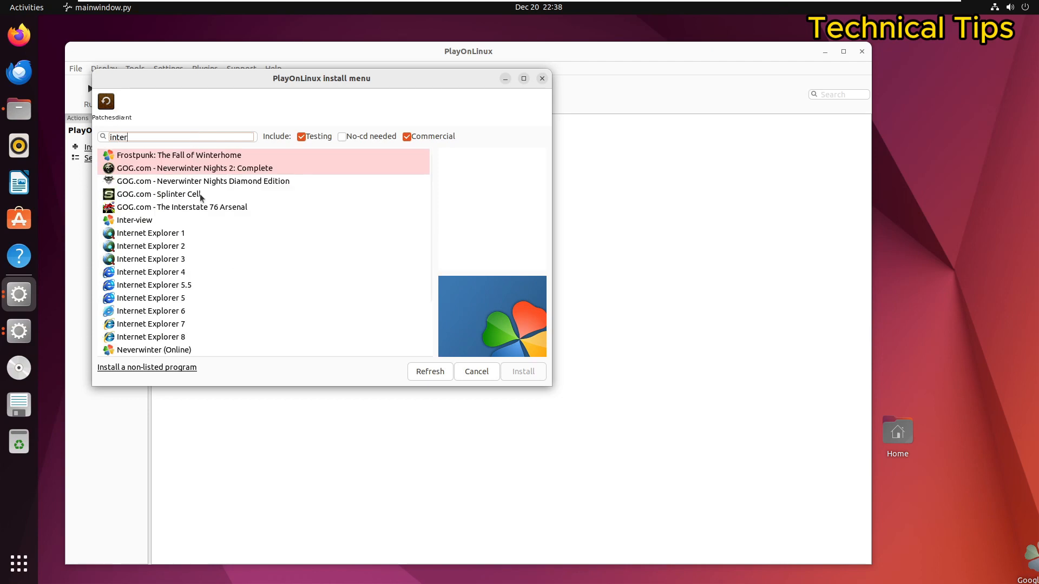
pyautogui.click(150, 337)
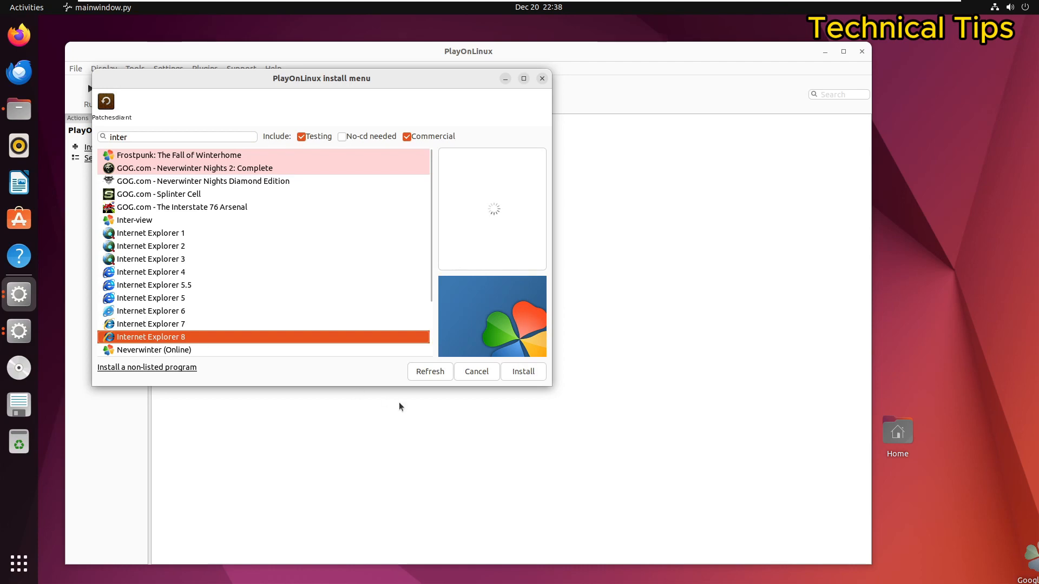
pyautogui.click(476, 371)
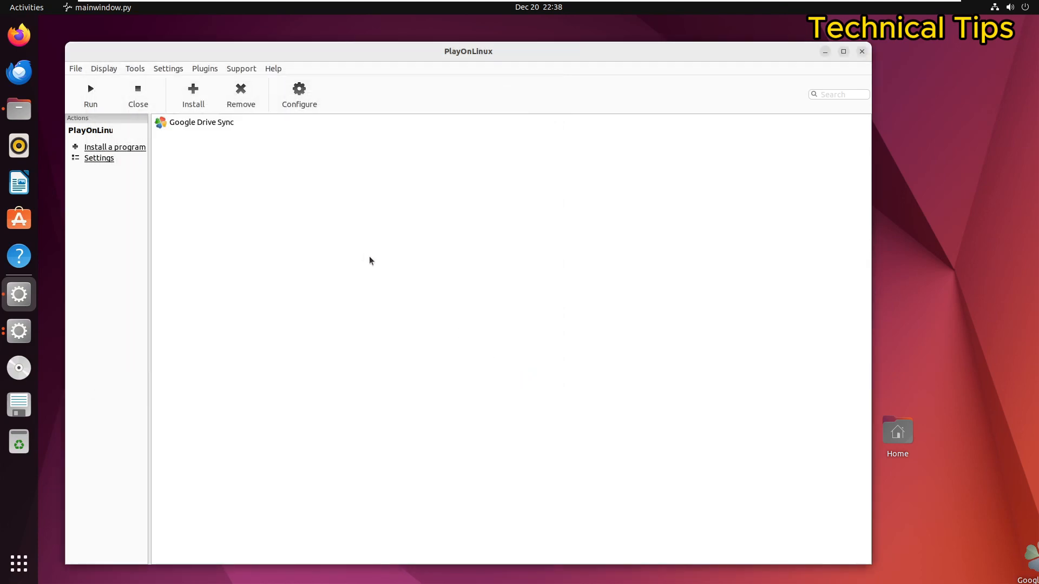
pyautogui.moveTo(306, 197)
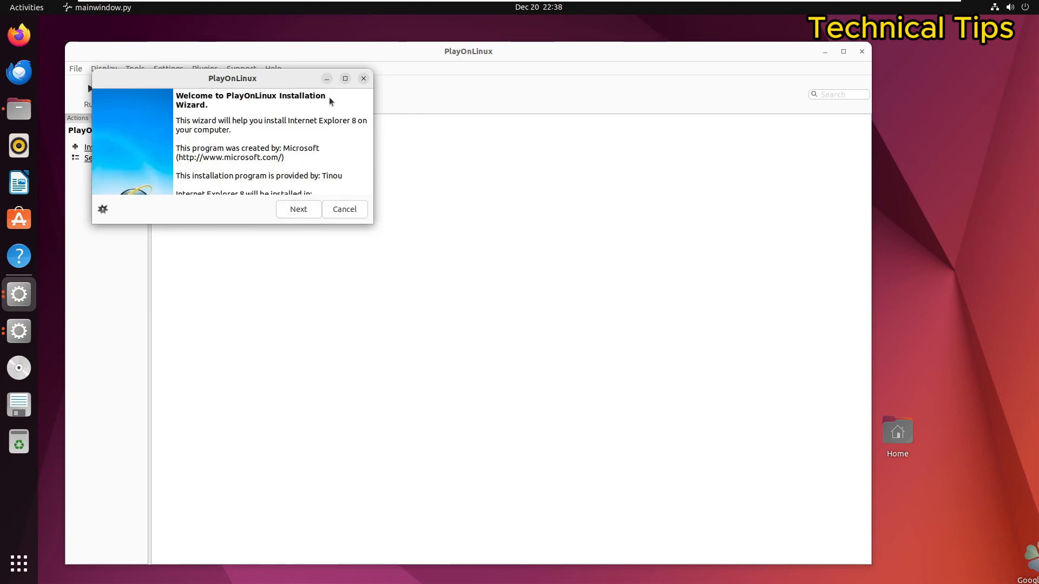
# Step: Continue the Internet Explorer 8 wizard, let Wine install Wine Mono, and acknowledge the unsupported-system message
pyautogui.click(344, 78)
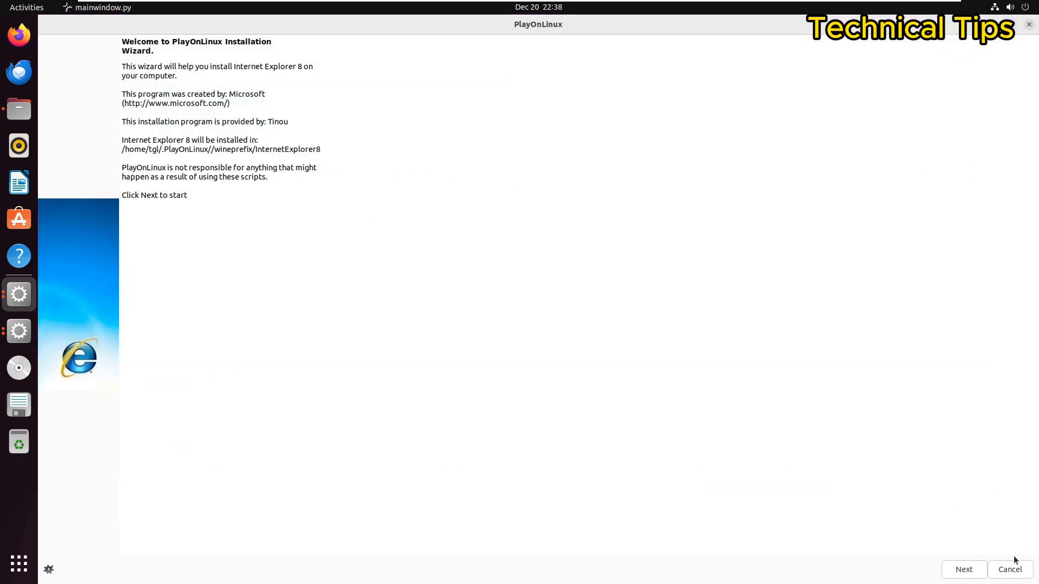
pyautogui.click(963, 569)
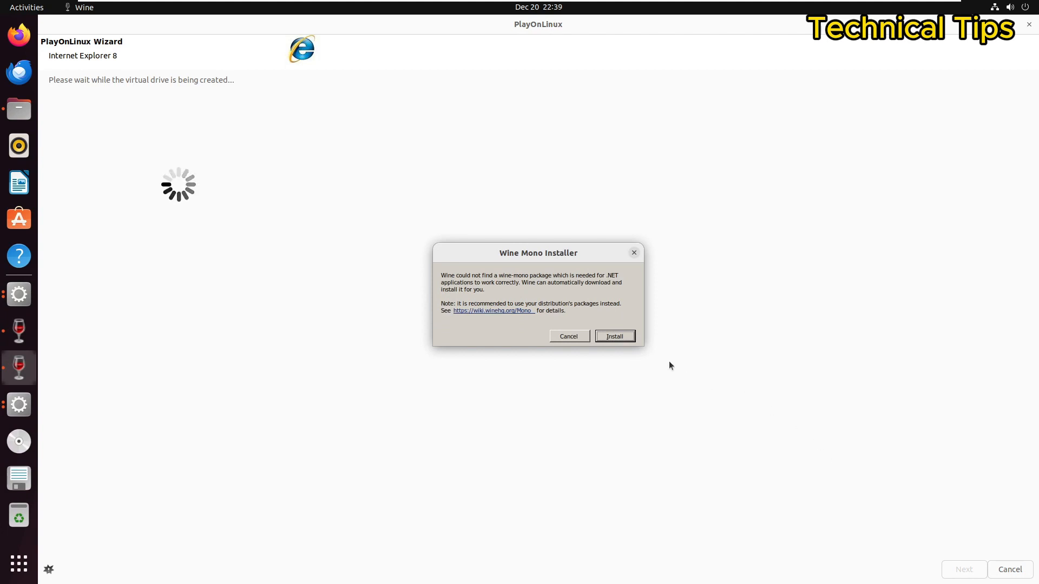
pyautogui.click(612, 336)
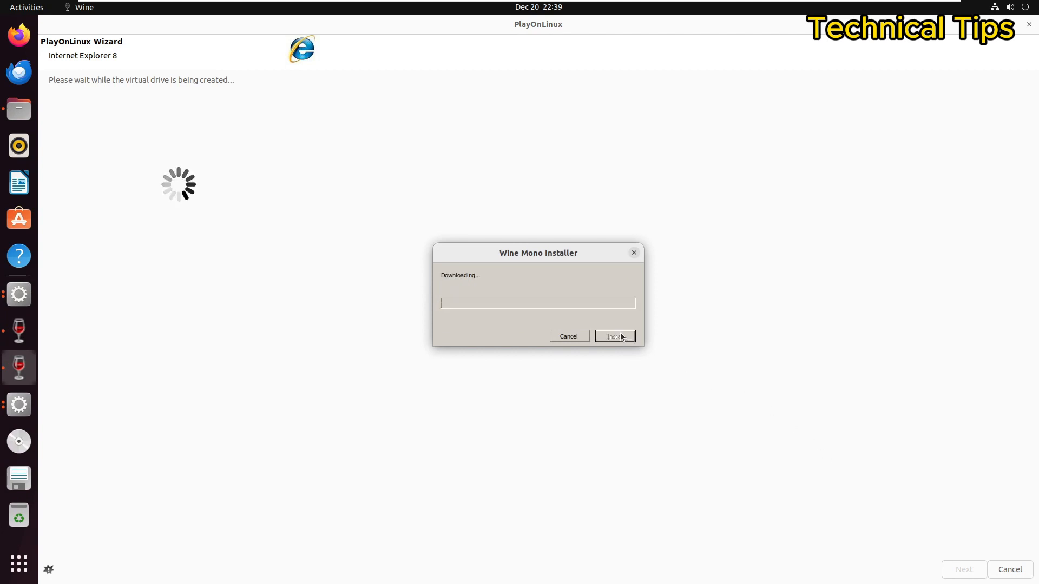
pyautogui.moveTo(668, 407)
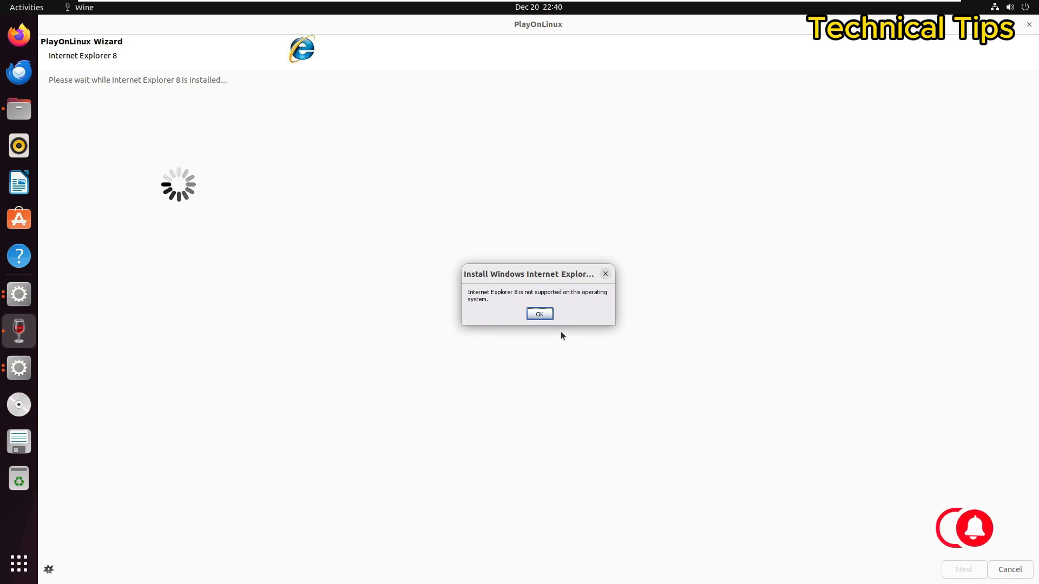
pyautogui.click(539, 314)
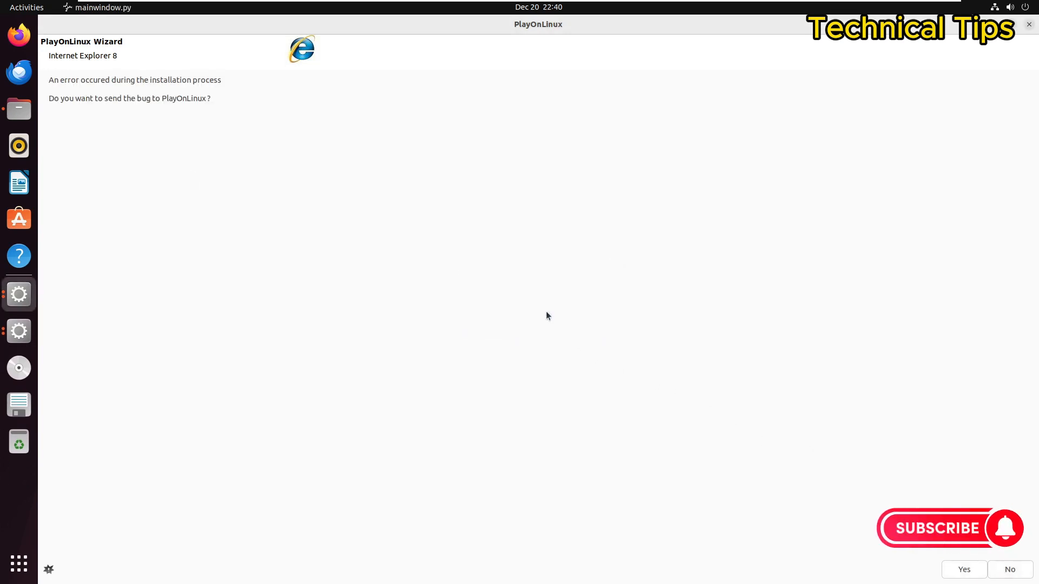
pyautogui.moveTo(630, 356)
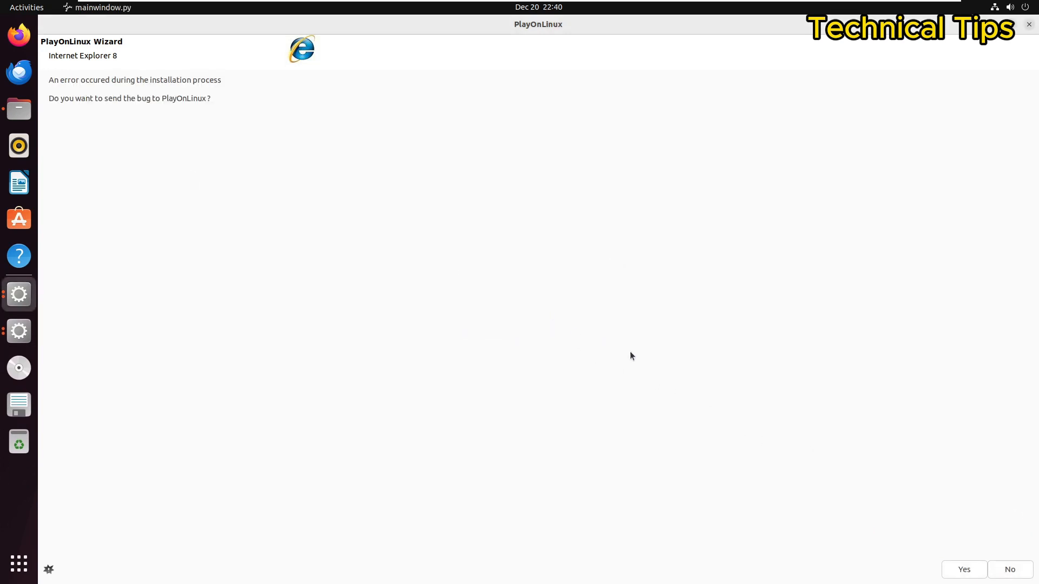
# Step: Decline sending the bug report to PlayOnLinux, returning to the library
pyautogui.click(1008, 569)
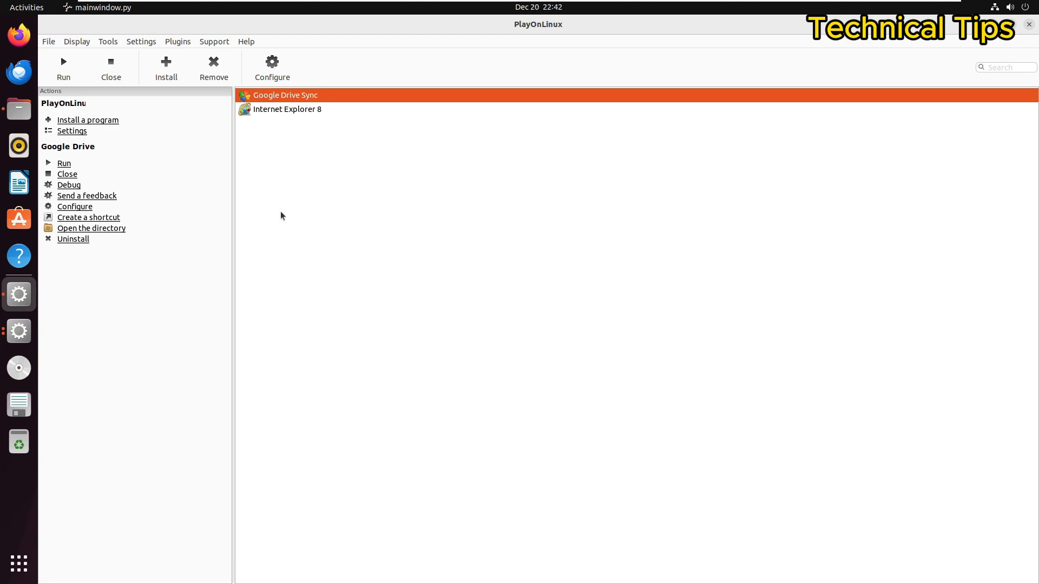
pyautogui.moveTo(301, 209)
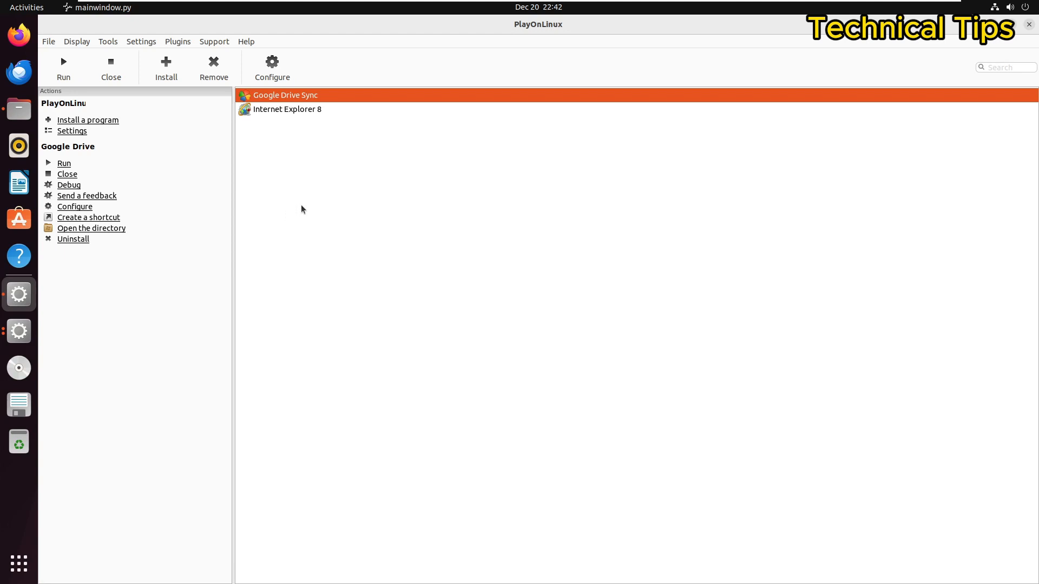
pyautogui.moveTo(317, 242)
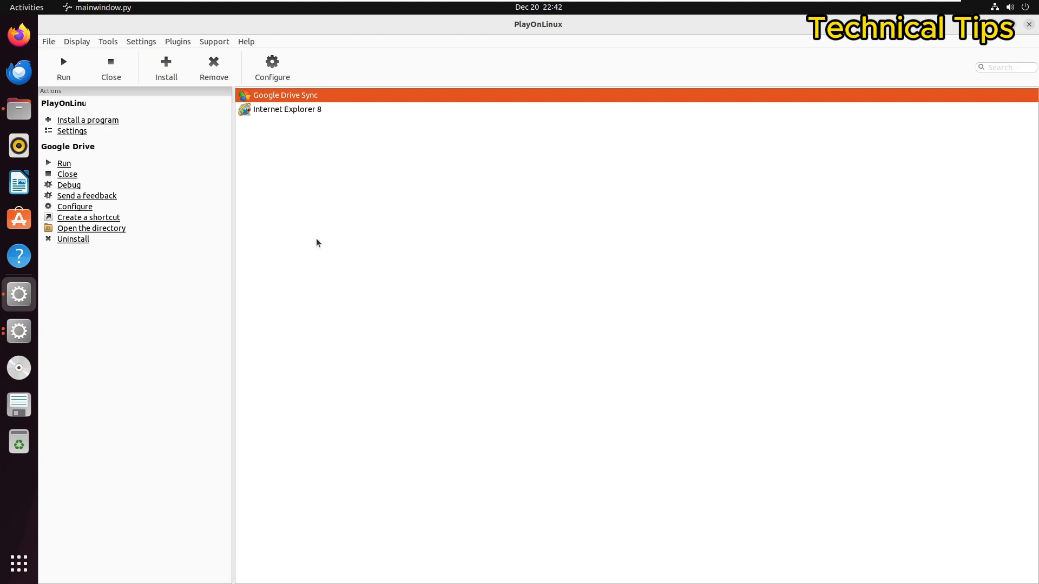
pyautogui.moveTo(258, 213)
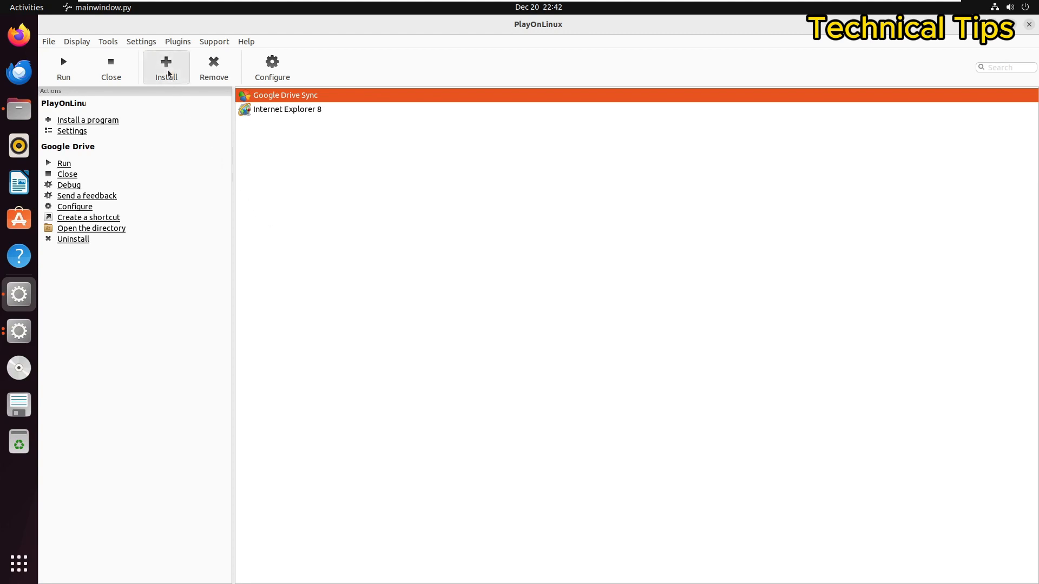
pyautogui.click(165, 66)
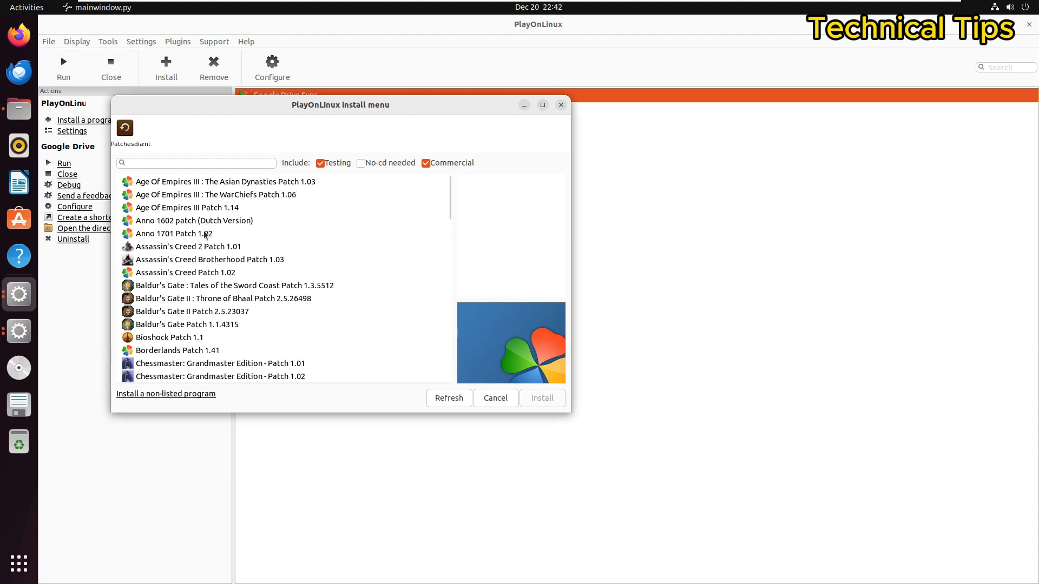
pyautogui.scroll(-3)
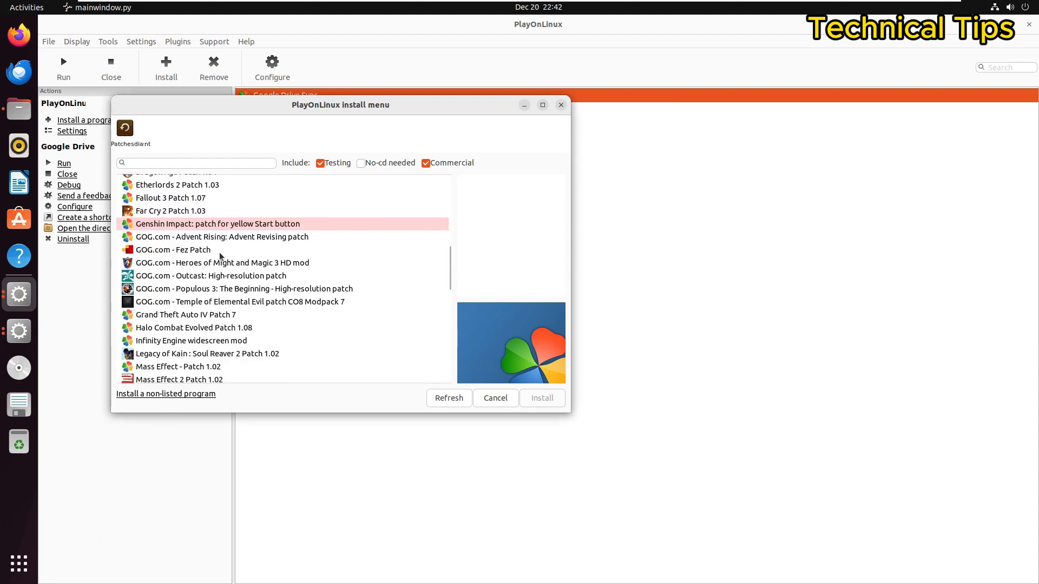
pyautogui.scroll(-3)
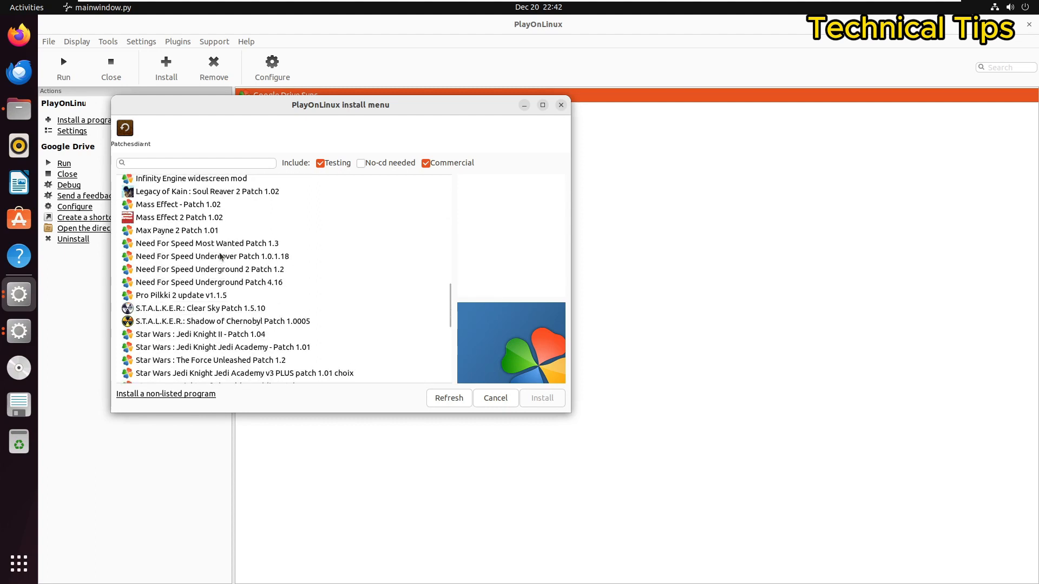
pyautogui.scroll(-3)
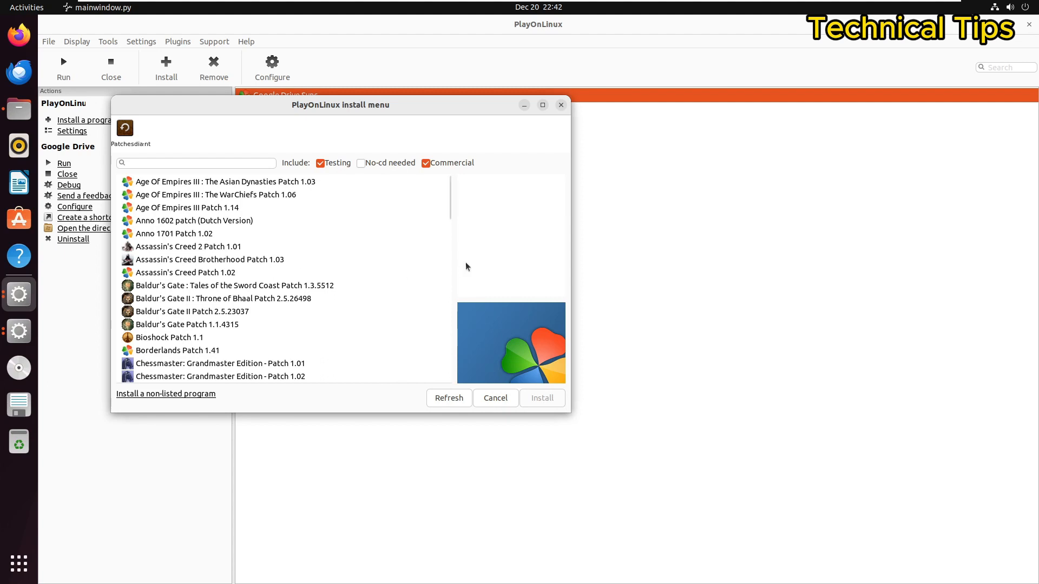
pyautogui.click(495, 398)
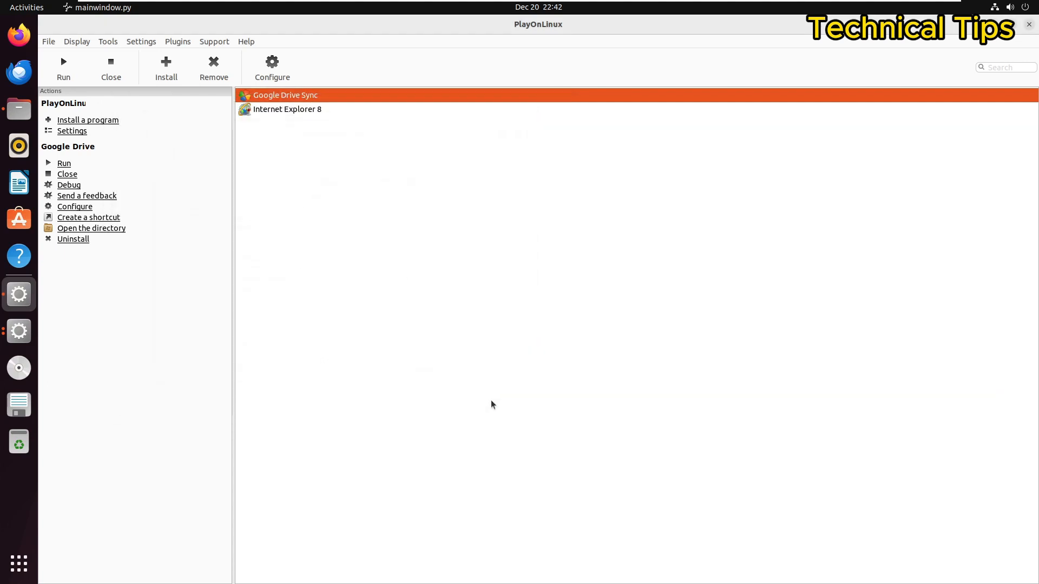
# Step: Close PlayOnLinux and confirm closing all its windows
pyautogui.click(1028, 25)
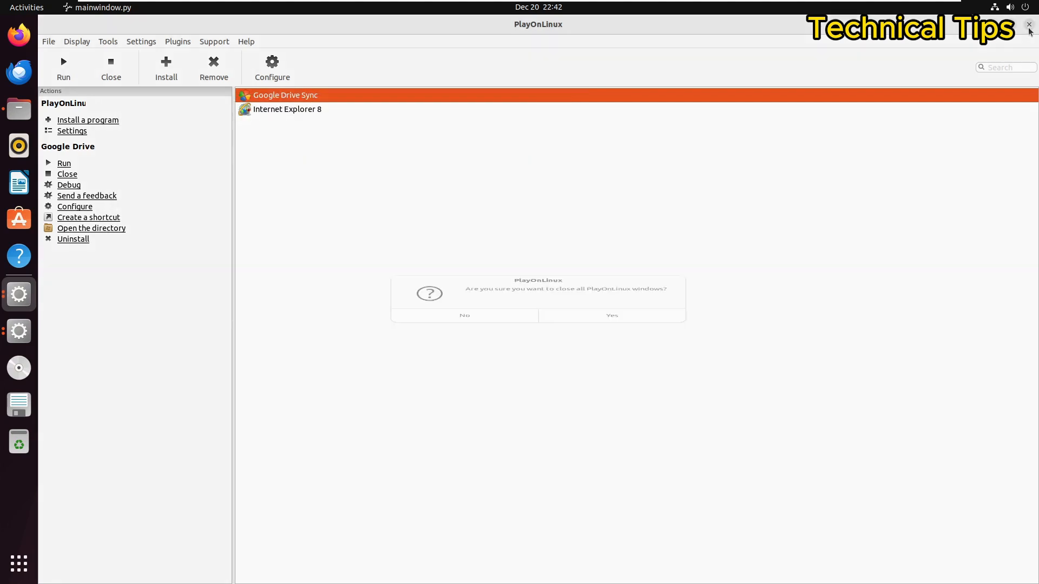
pyautogui.click(610, 315)
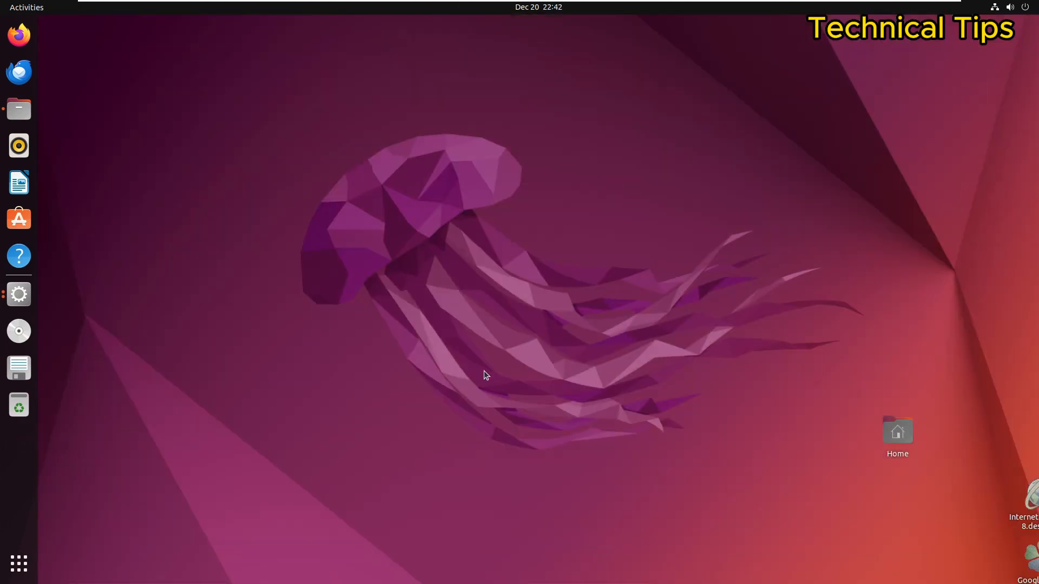
pyautogui.moveTo(530, 345)
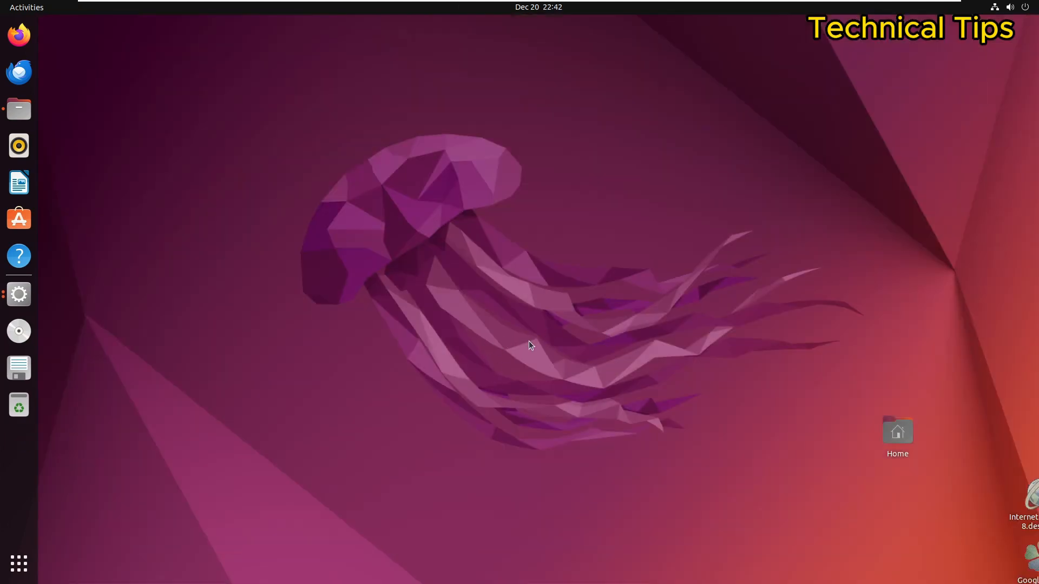
pyautogui.moveTo(417, 6)
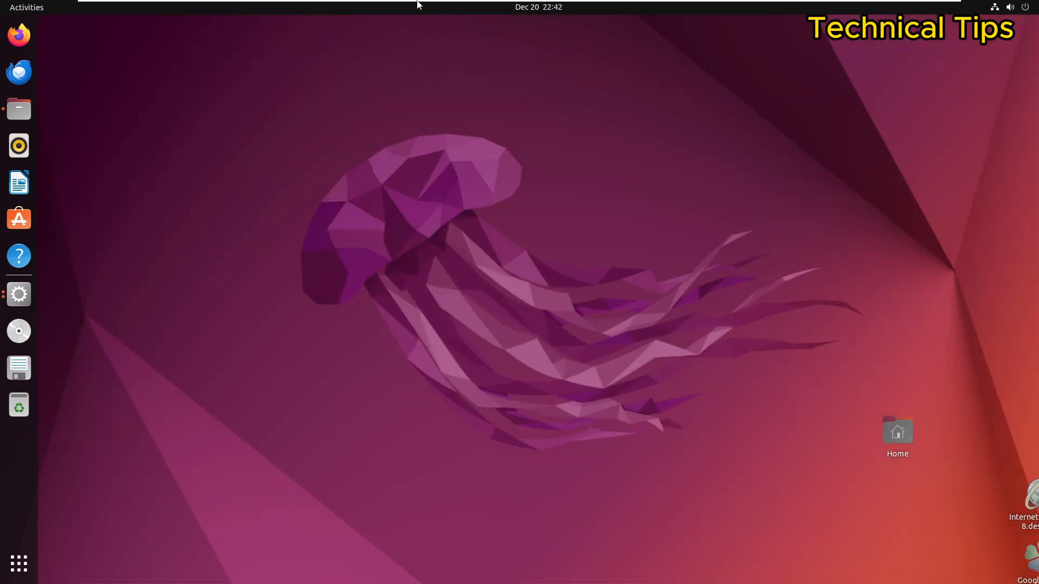